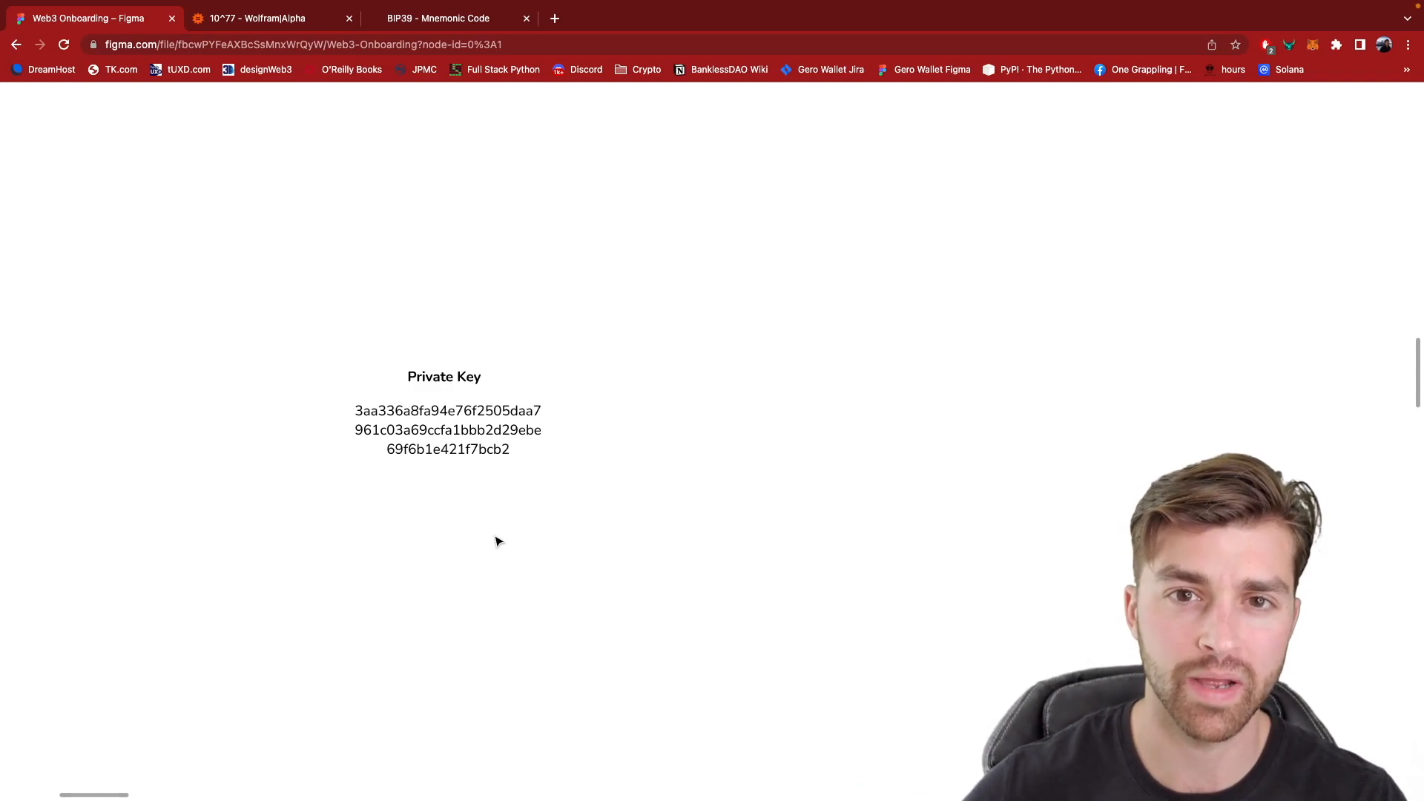
# - Bring back the Wolfram|Alpha 10^77 result after a brief look at the Figma private key slide
pyautogui.click(263, 18)
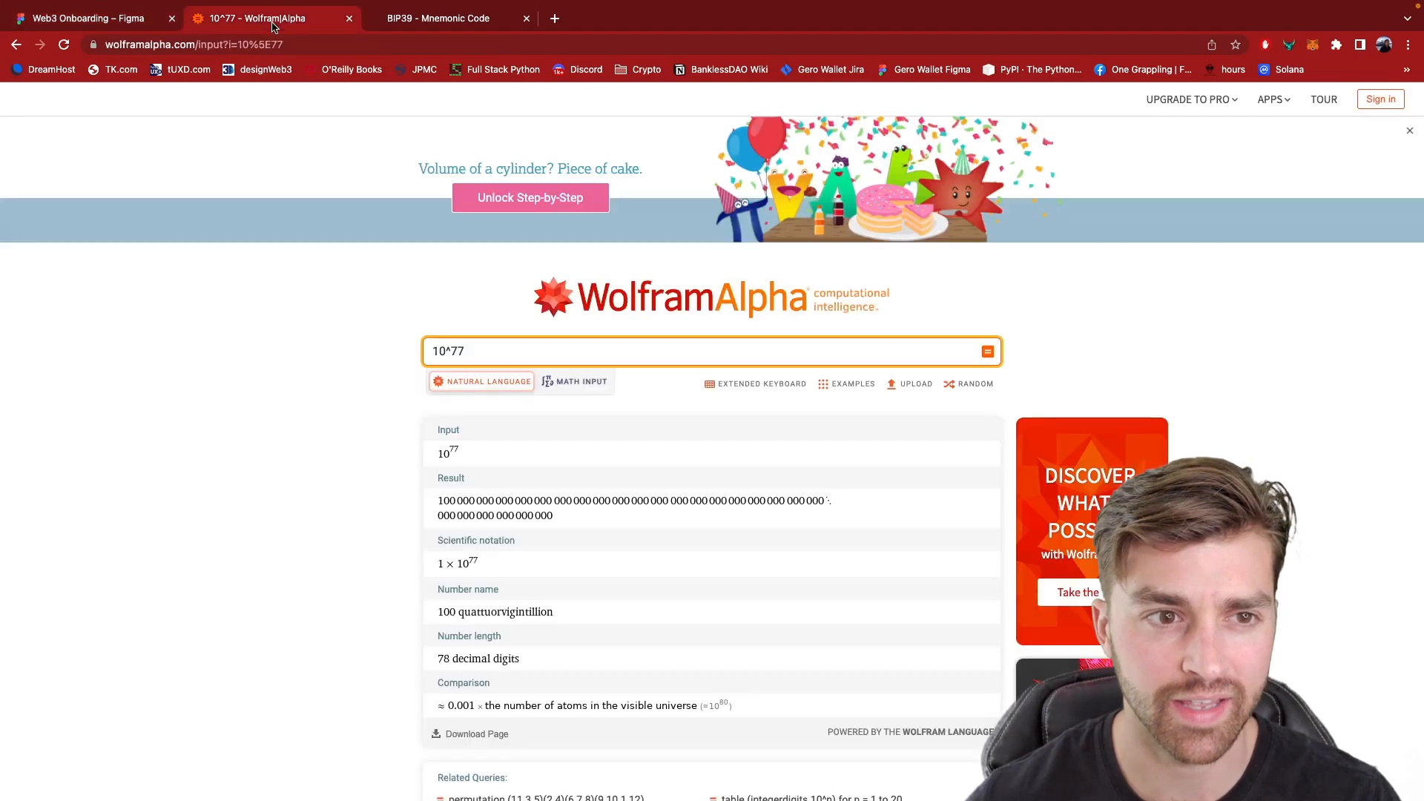
pyautogui.scroll(-3)
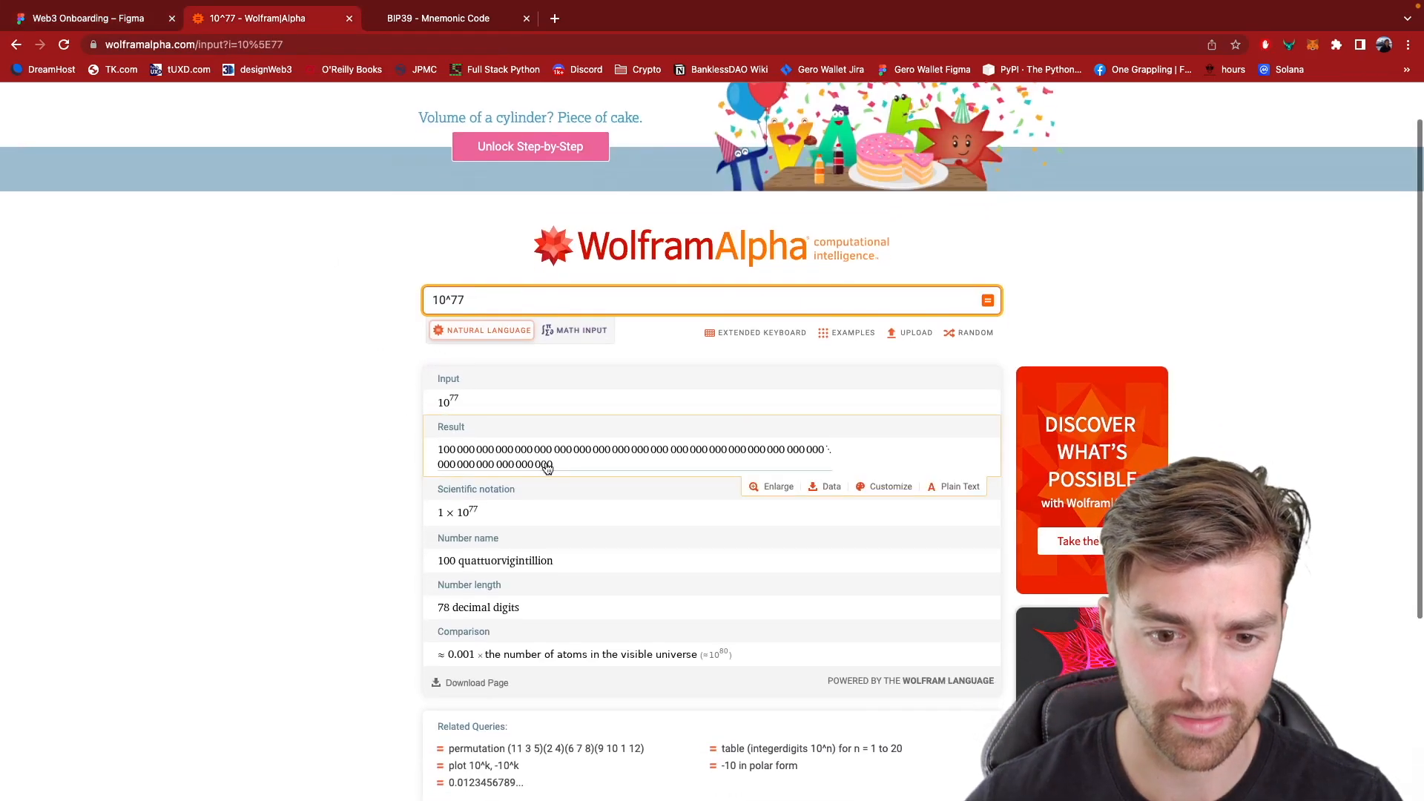
pyautogui.moveTo(545, 462)
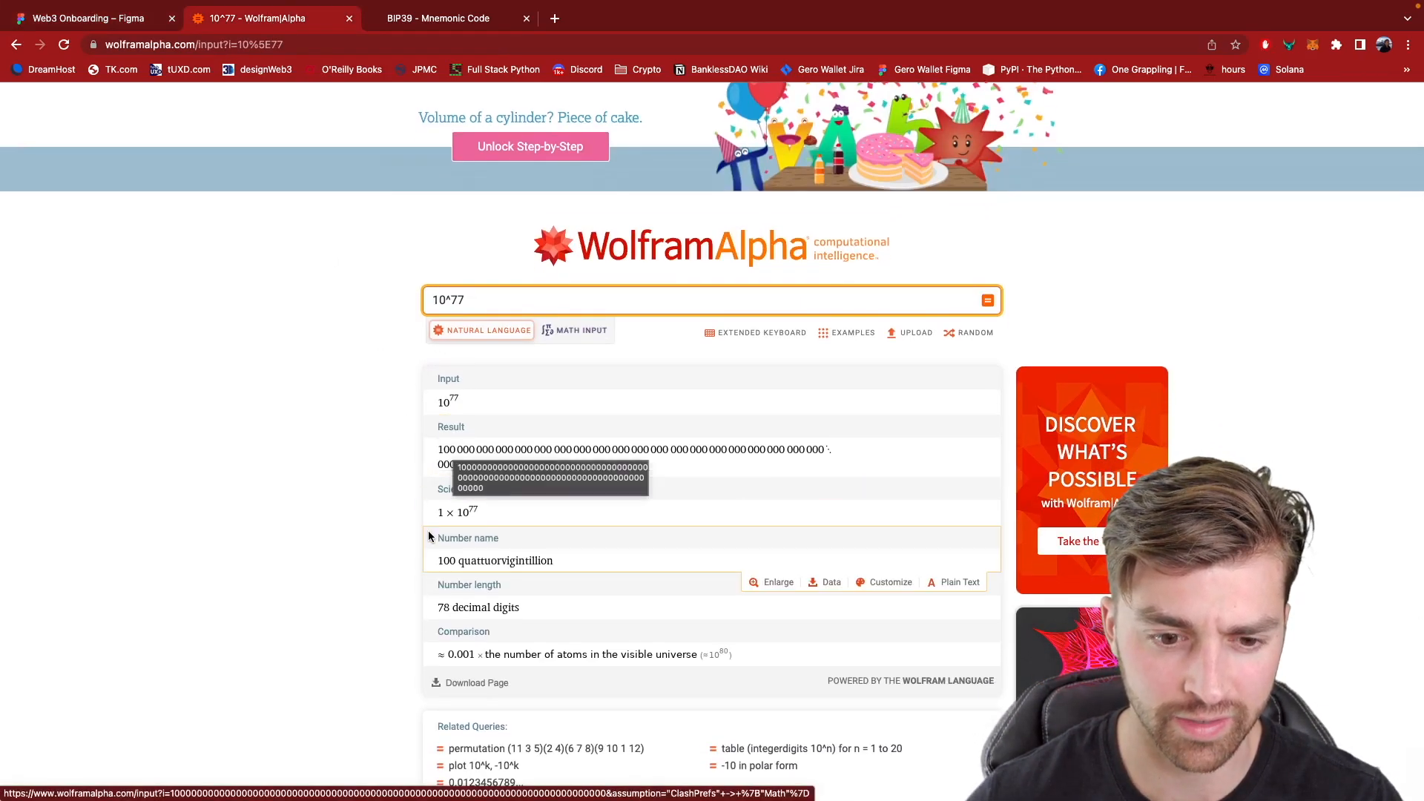
pyautogui.moveTo(535, 559)
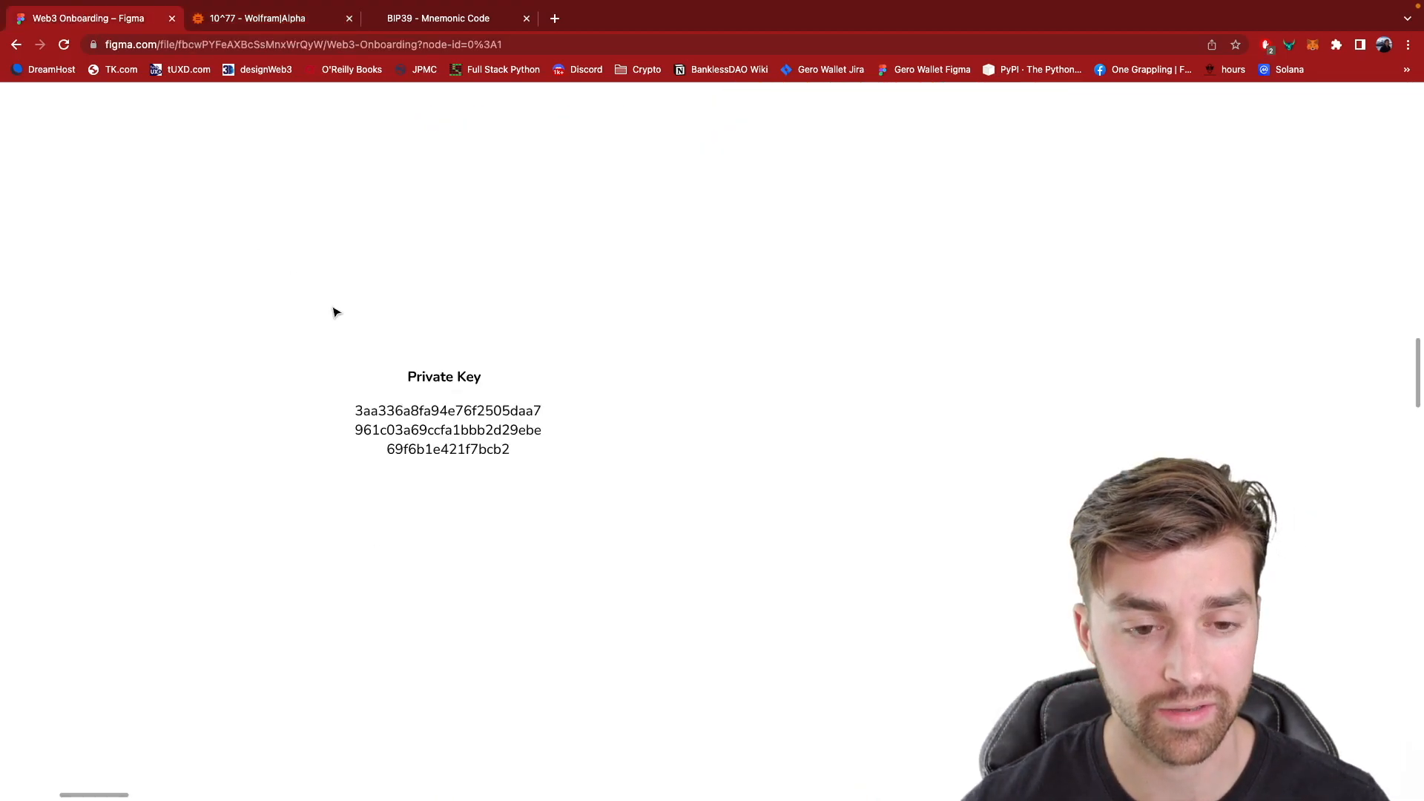
pyautogui.click(448, 430)
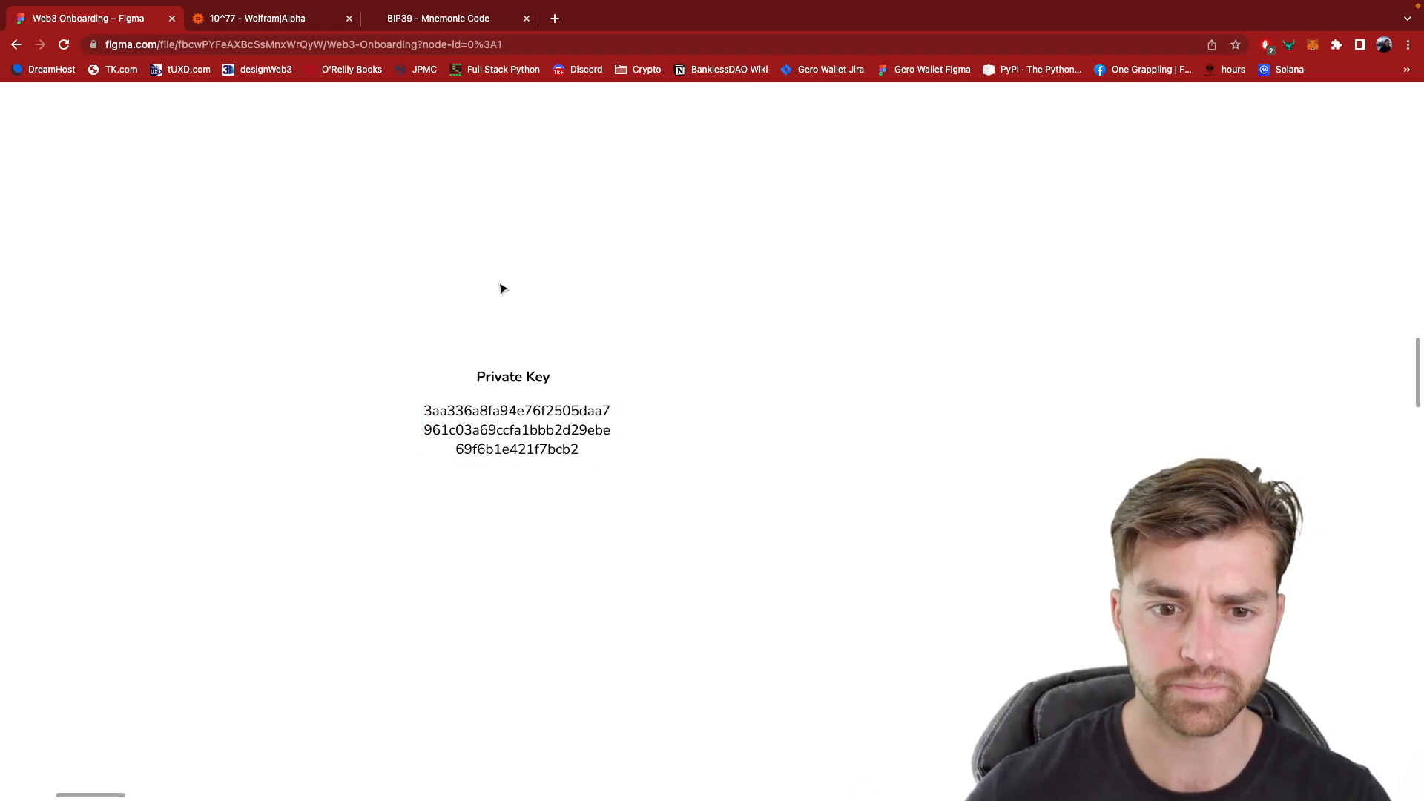
pyautogui.click(264, 18)
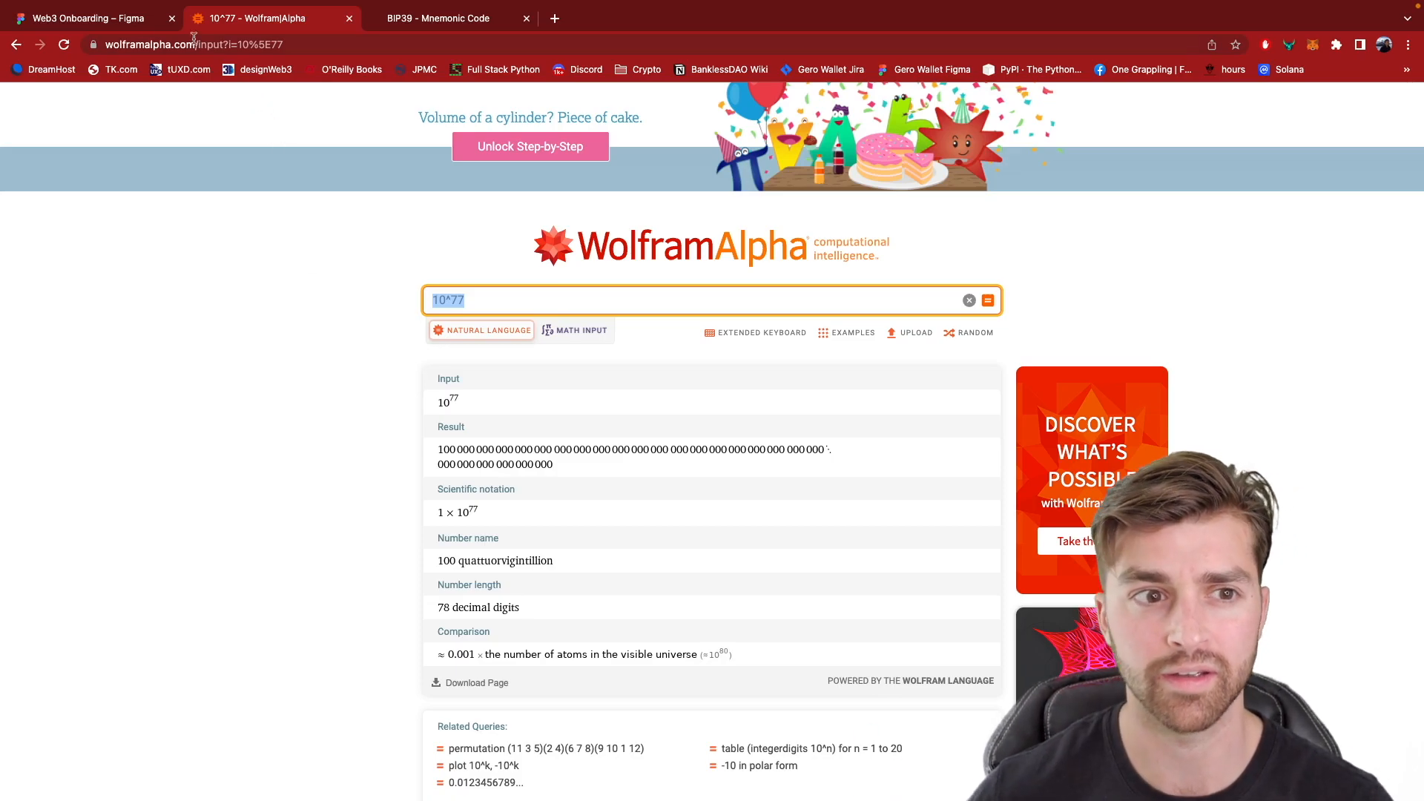
pyautogui.click(86, 18)
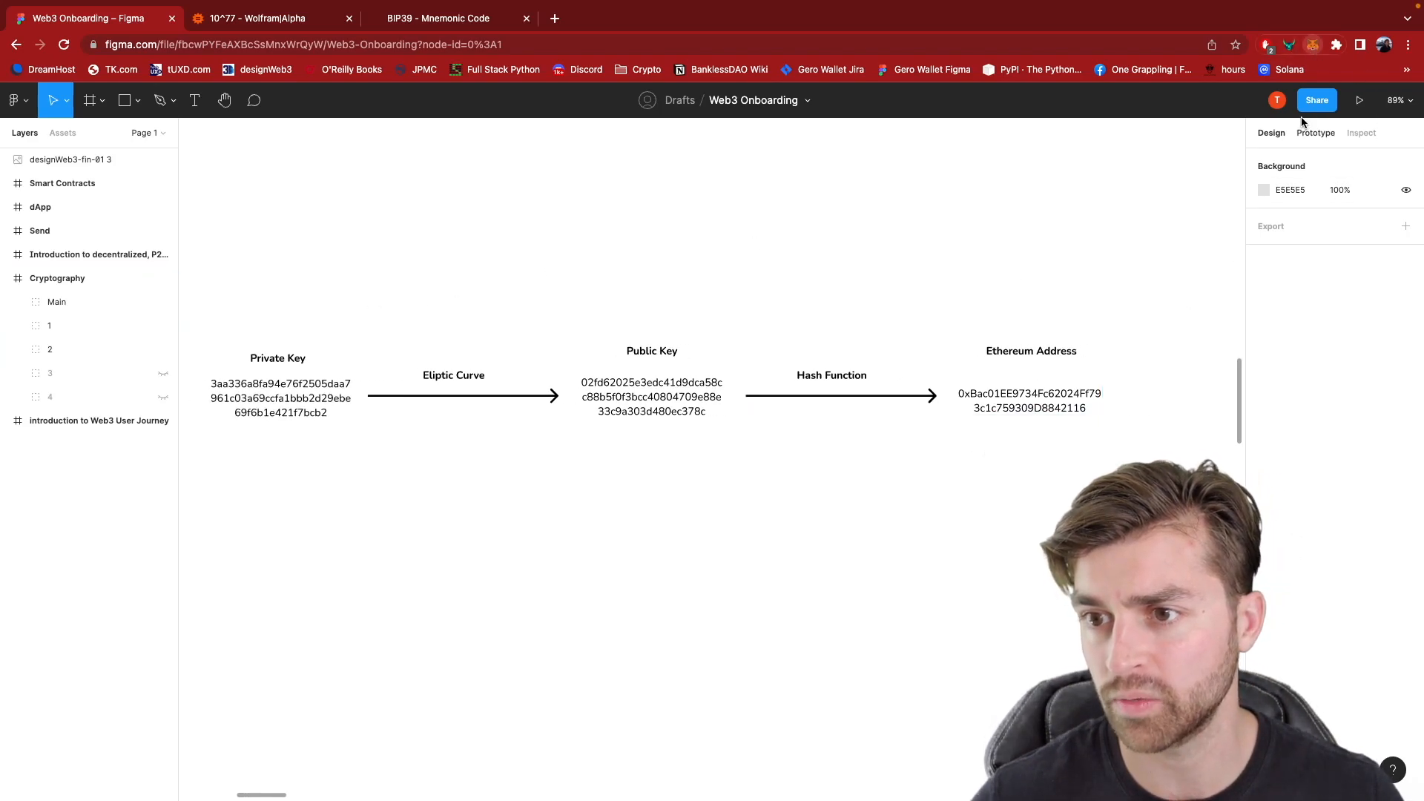
pyautogui.click(1296, 82)
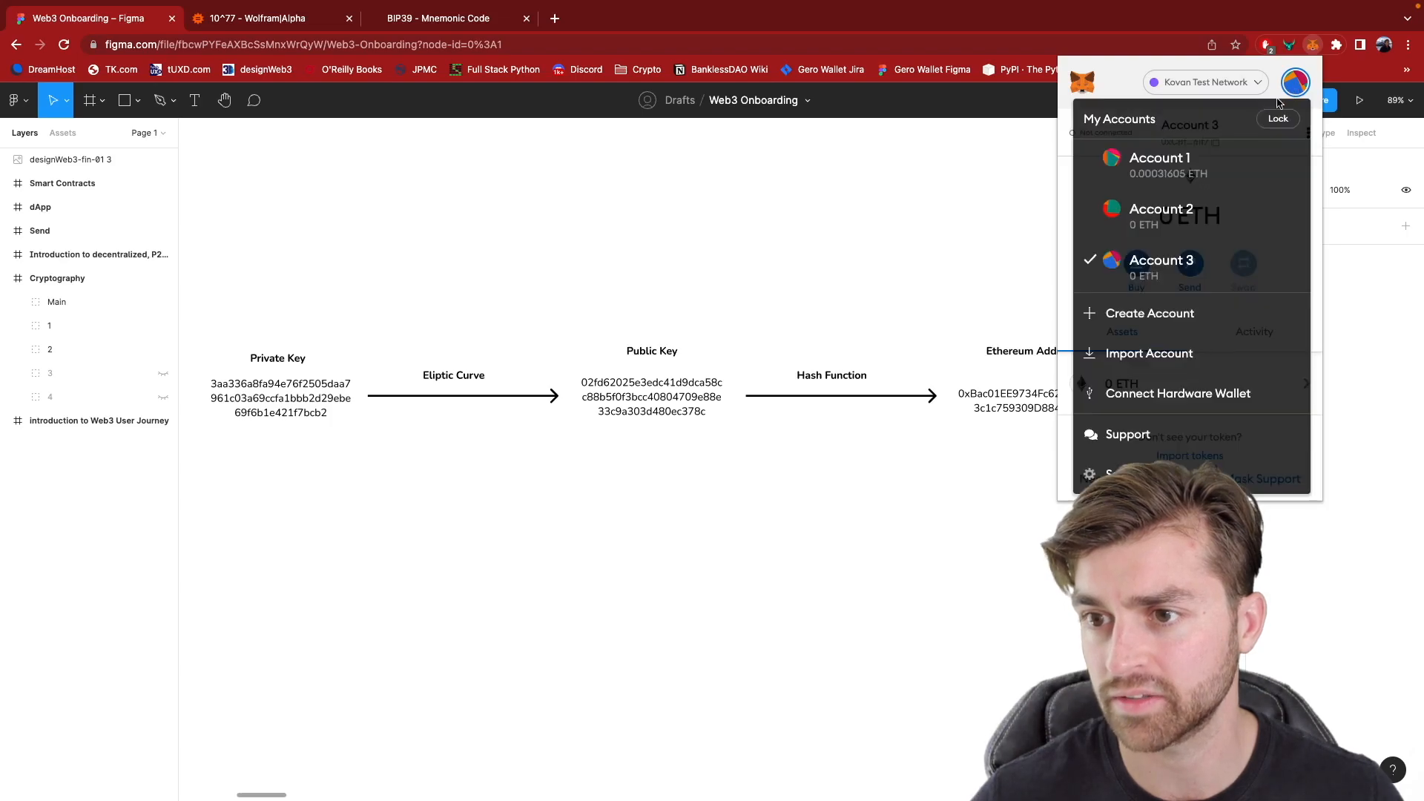
pyautogui.click(1159, 158)
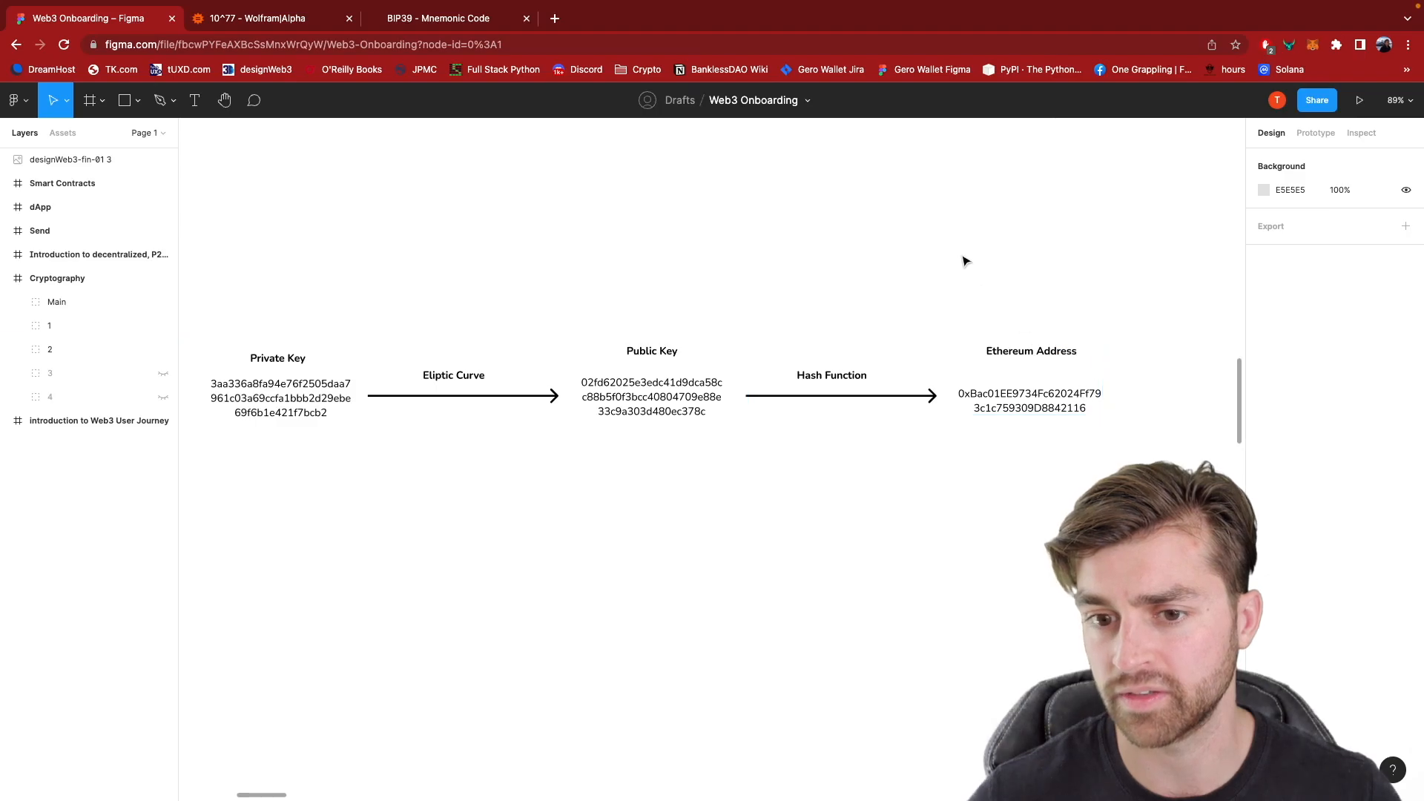
pyautogui.moveTo(422, 368)
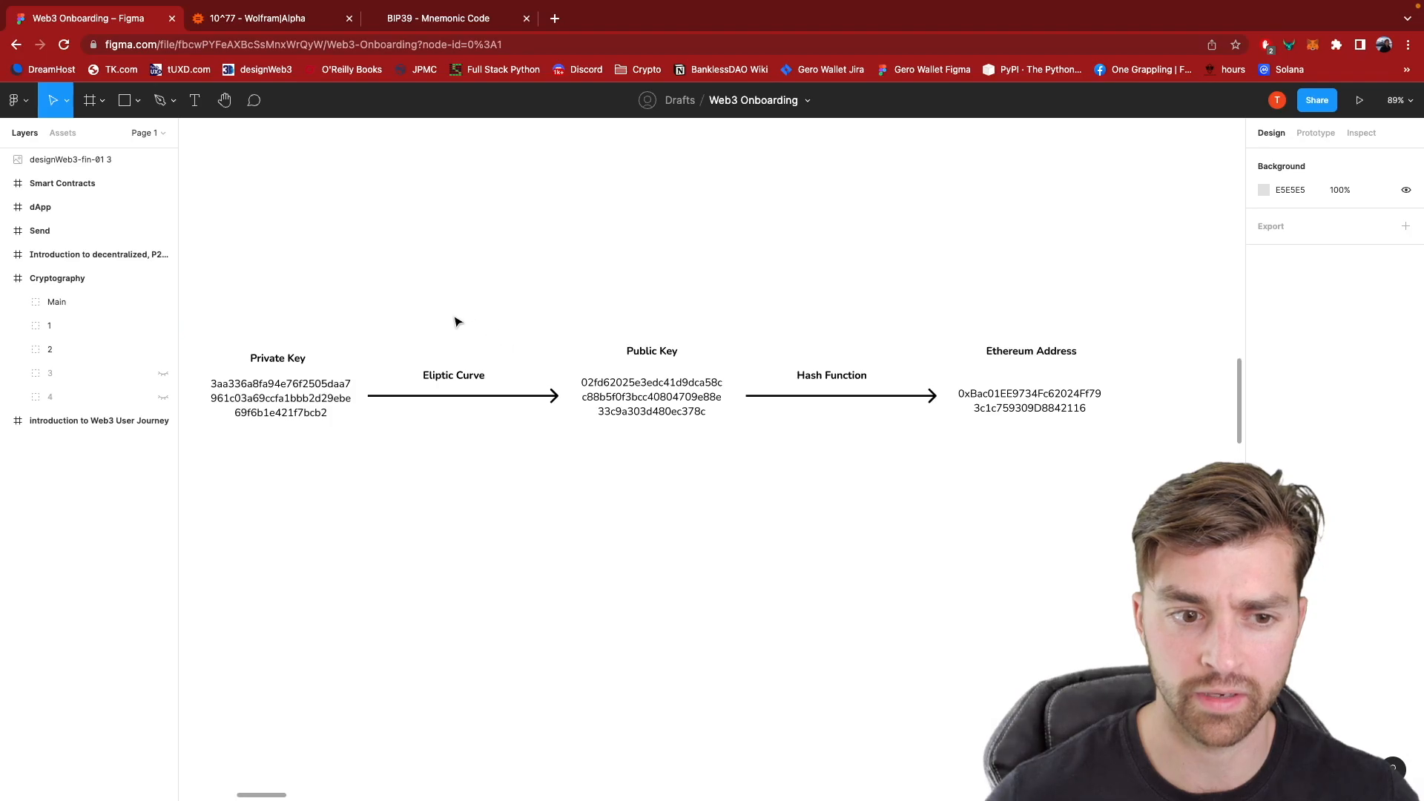
pyautogui.moveTo(283, 377)
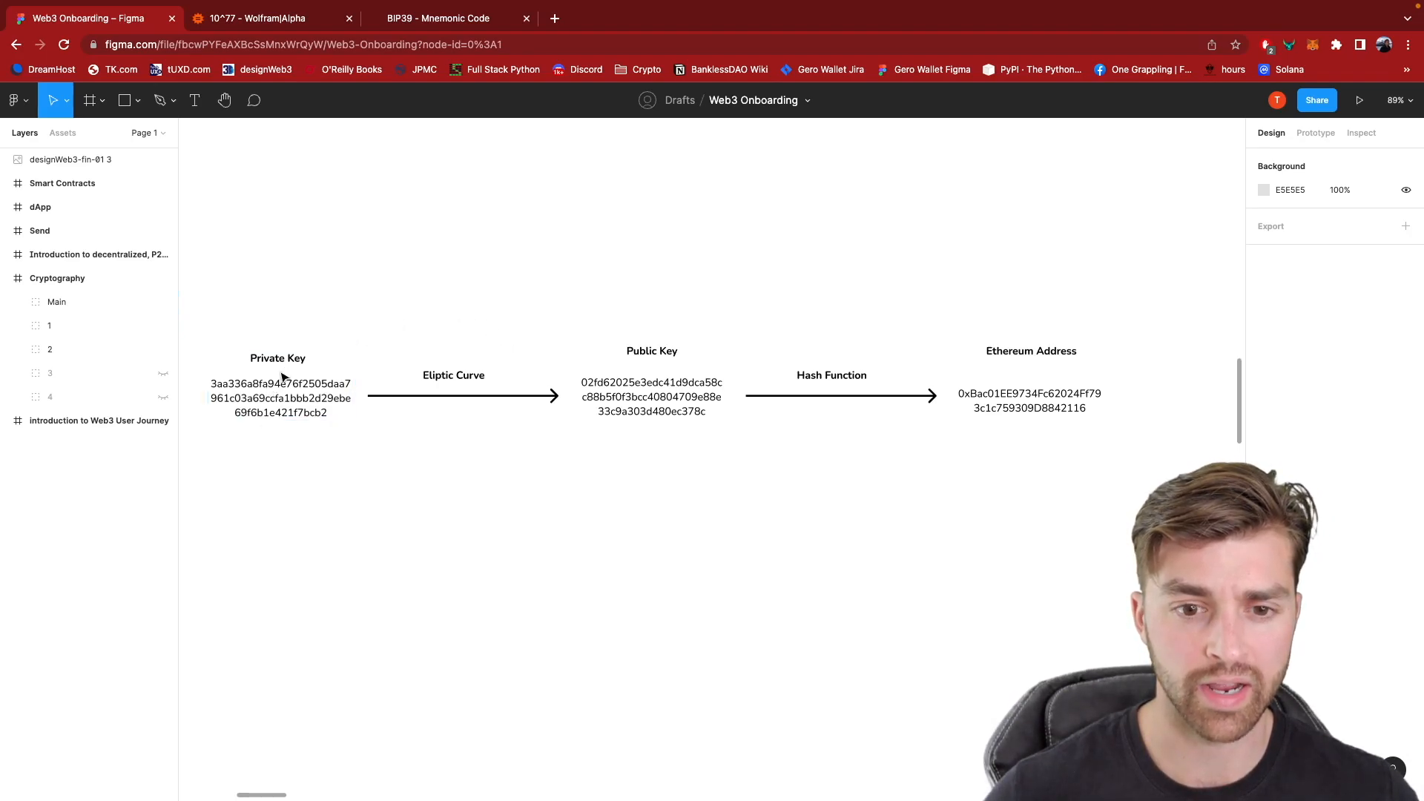
pyautogui.moveTo(470, 351)
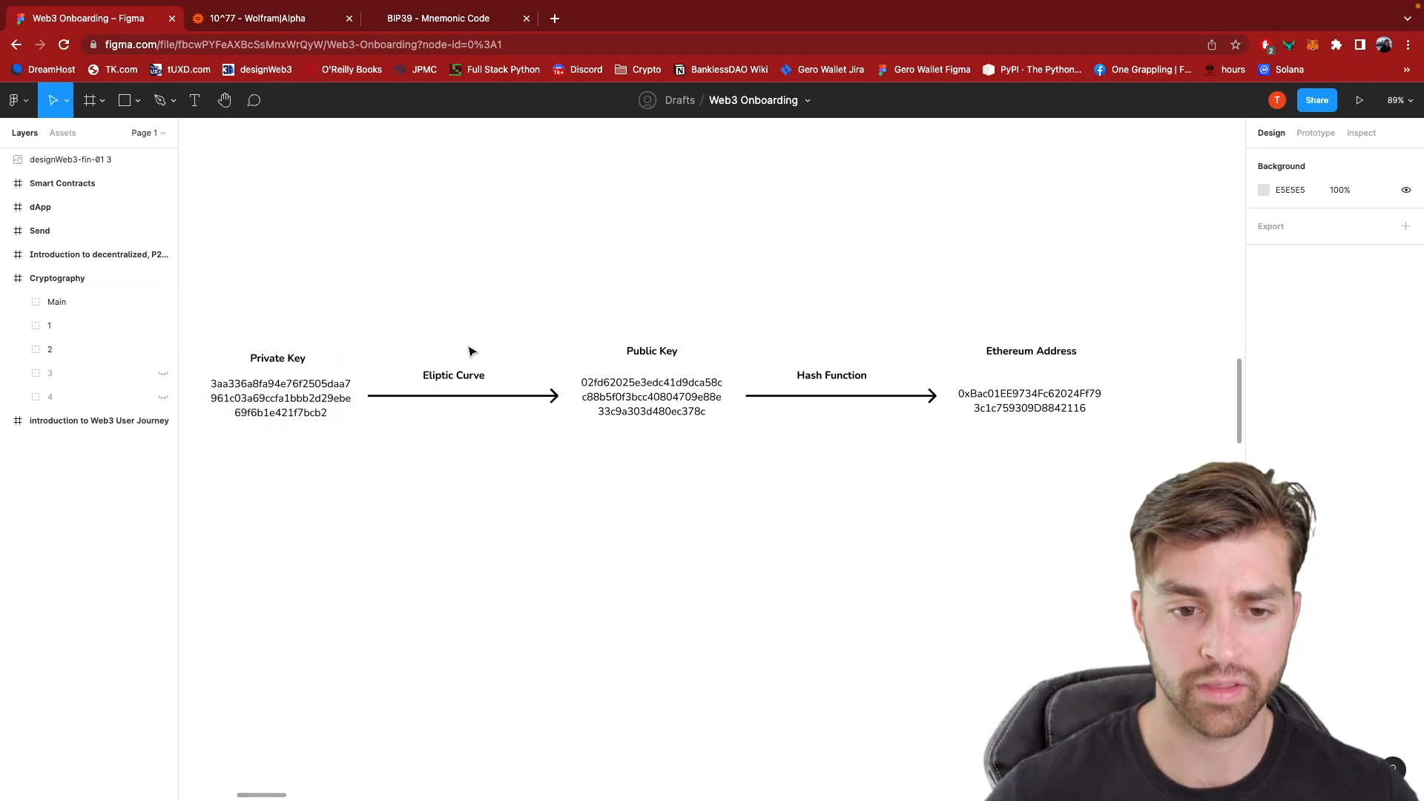
pyautogui.hscroll(-3)
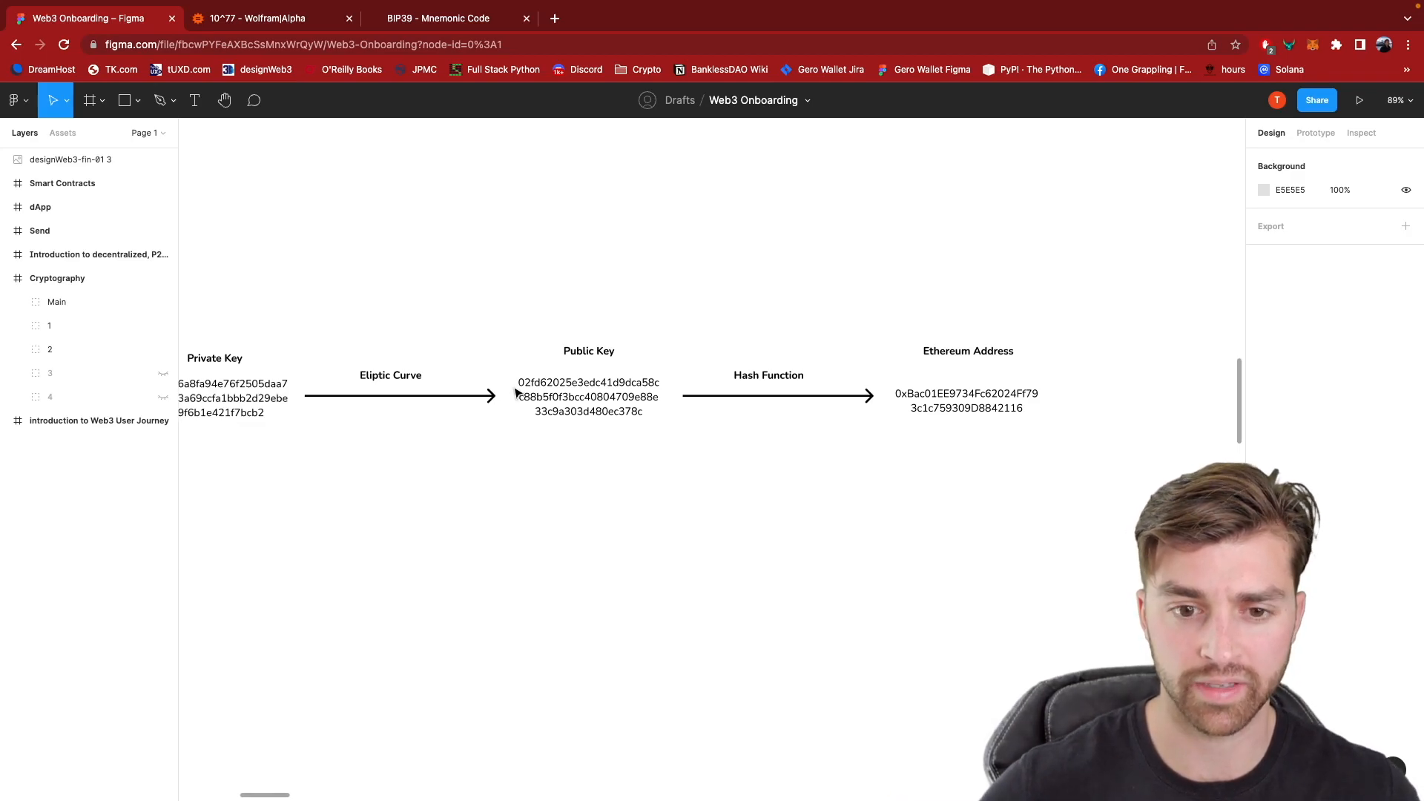
pyautogui.click(257, 381)
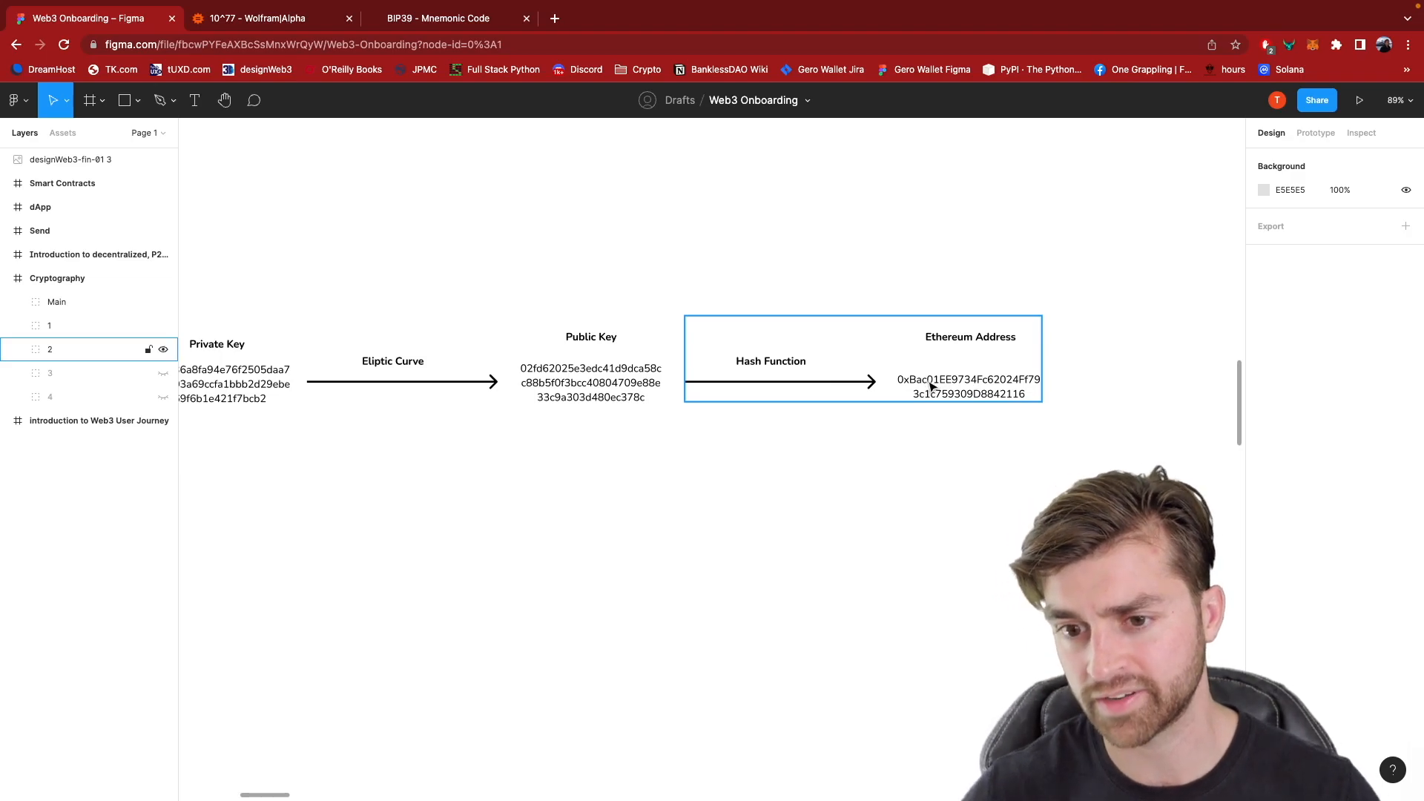
pyautogui.click(968, 385)
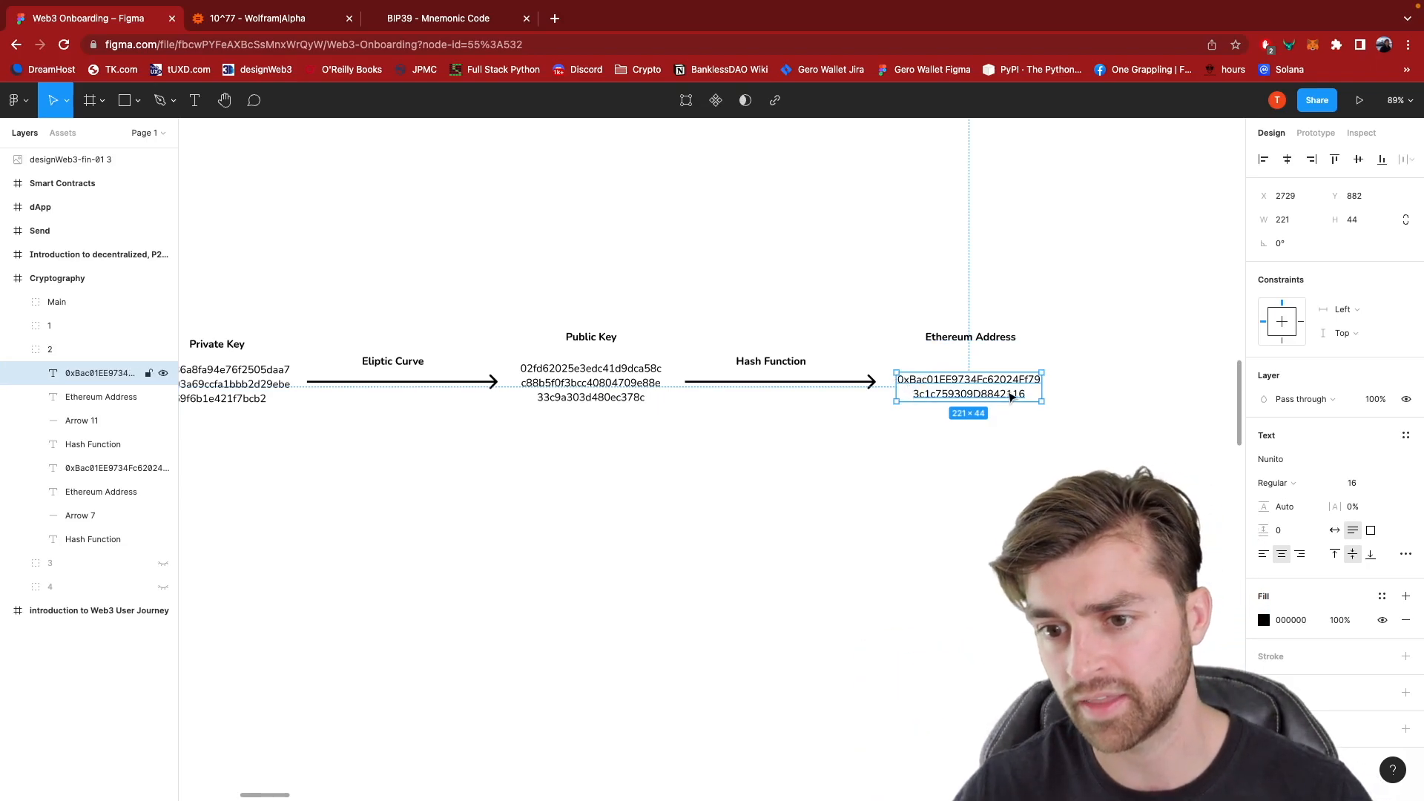
pyautogui.doubleClick(969, 386)
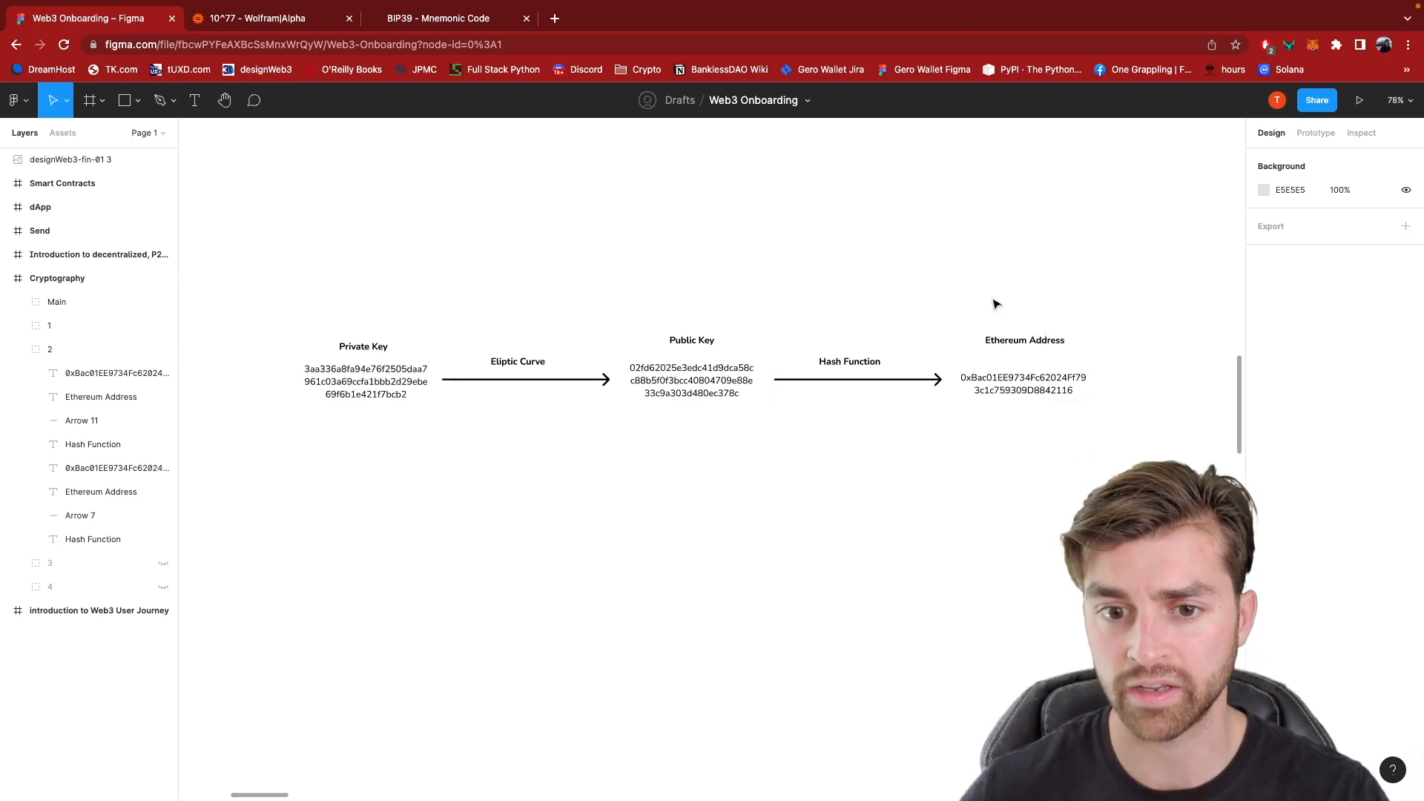
pyautogui.moveTo(287, 368)
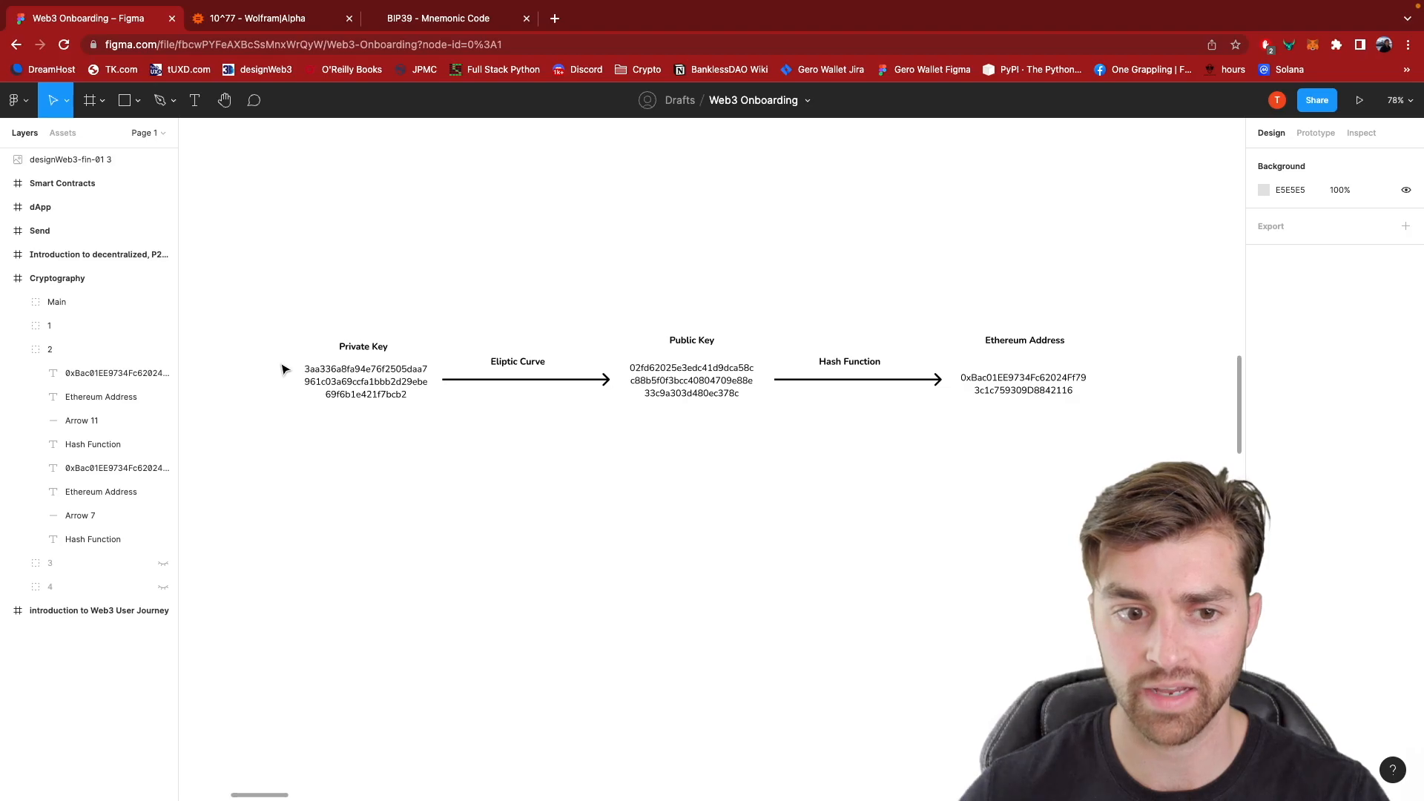
pyautogui.click(366, 380)
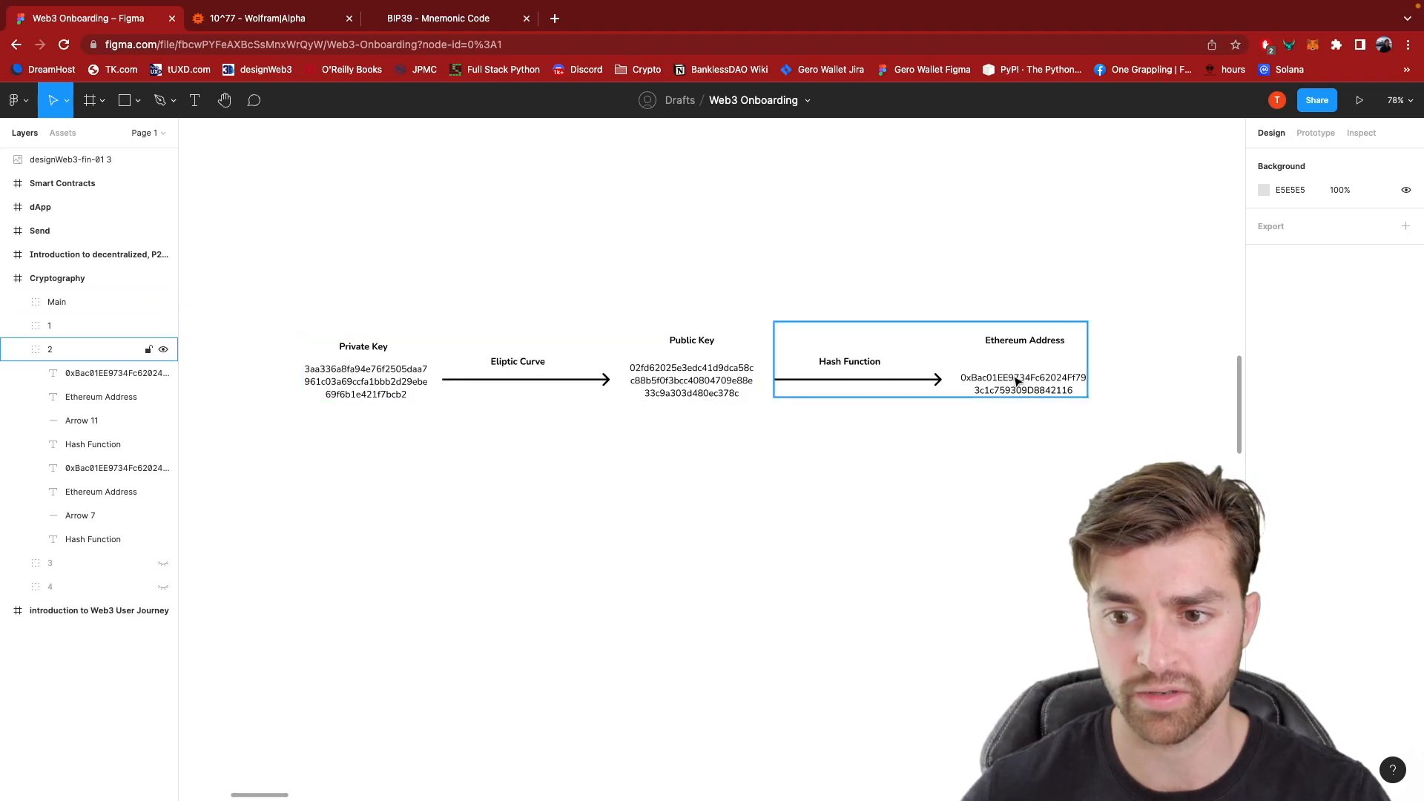
pyautogui.click(913, 461)
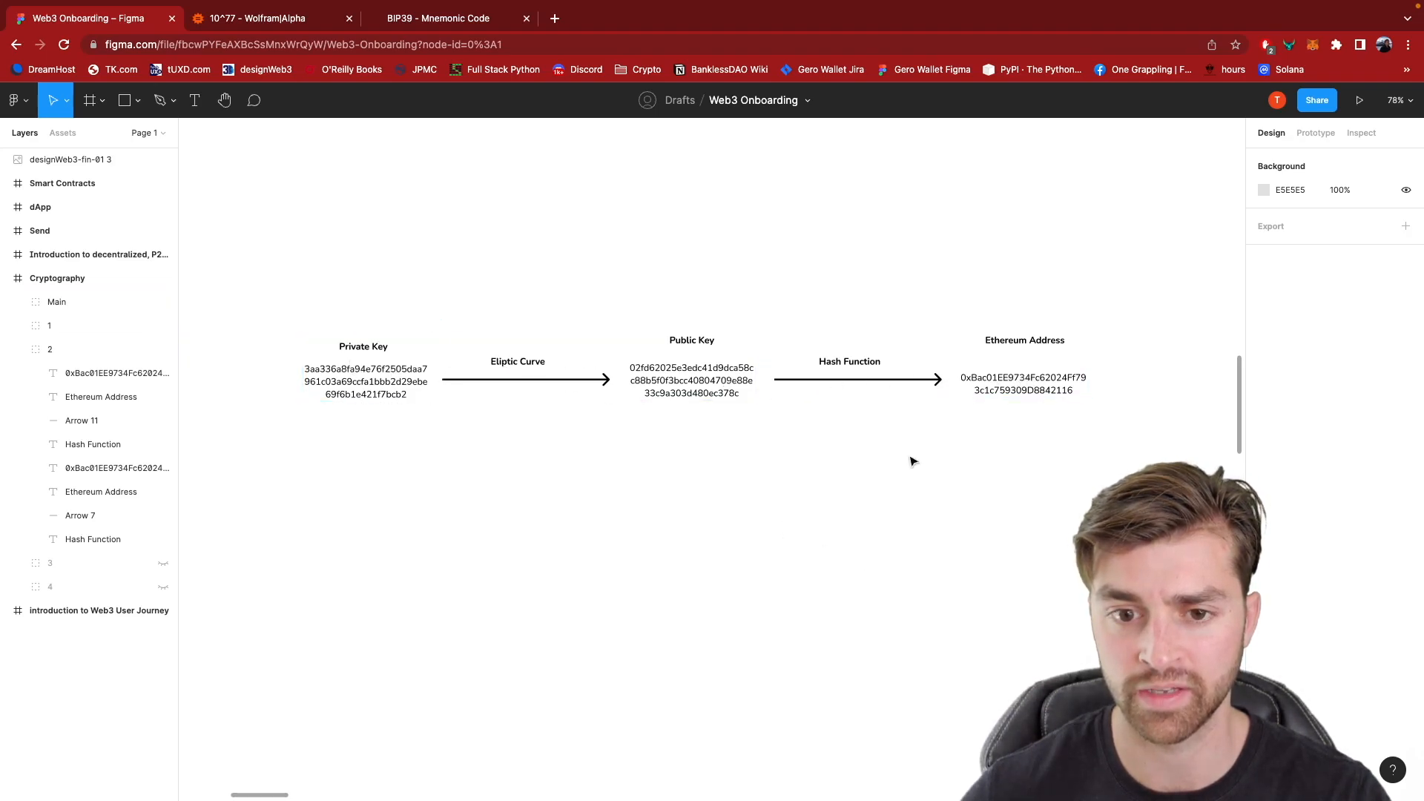
pyautogui.moveTo(842, 388)
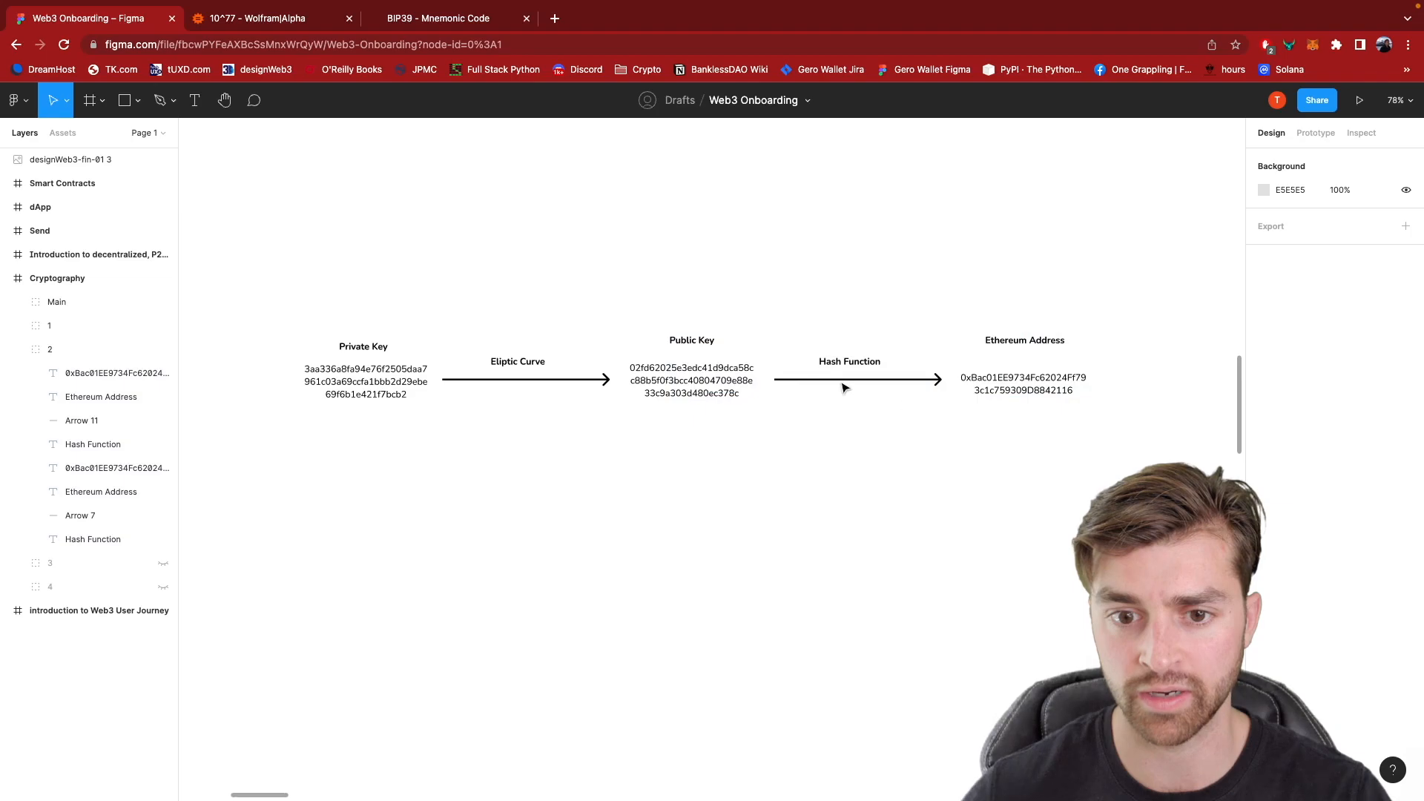
pyautogui.moveTo(979, 280)
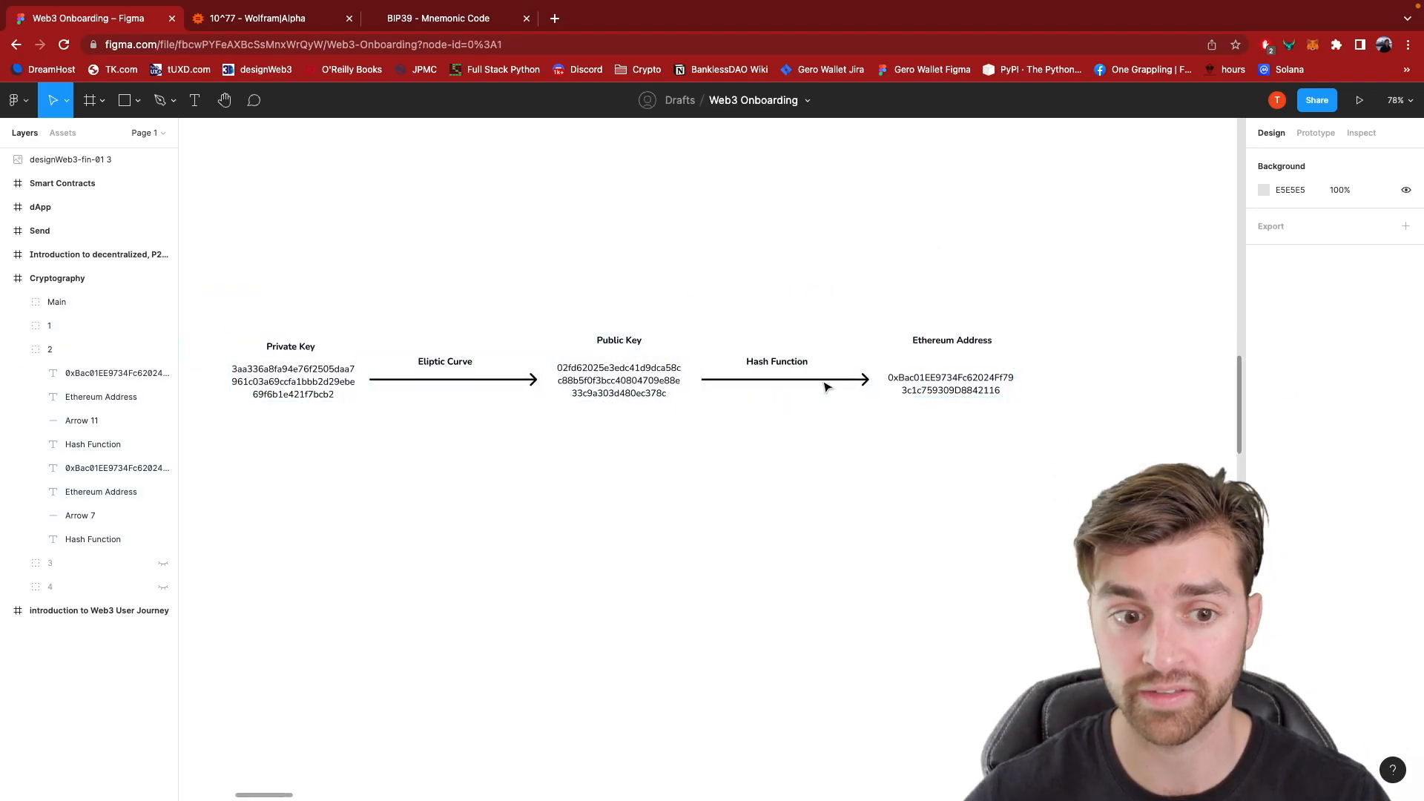
pyautogui.moveTo(1277, 100)
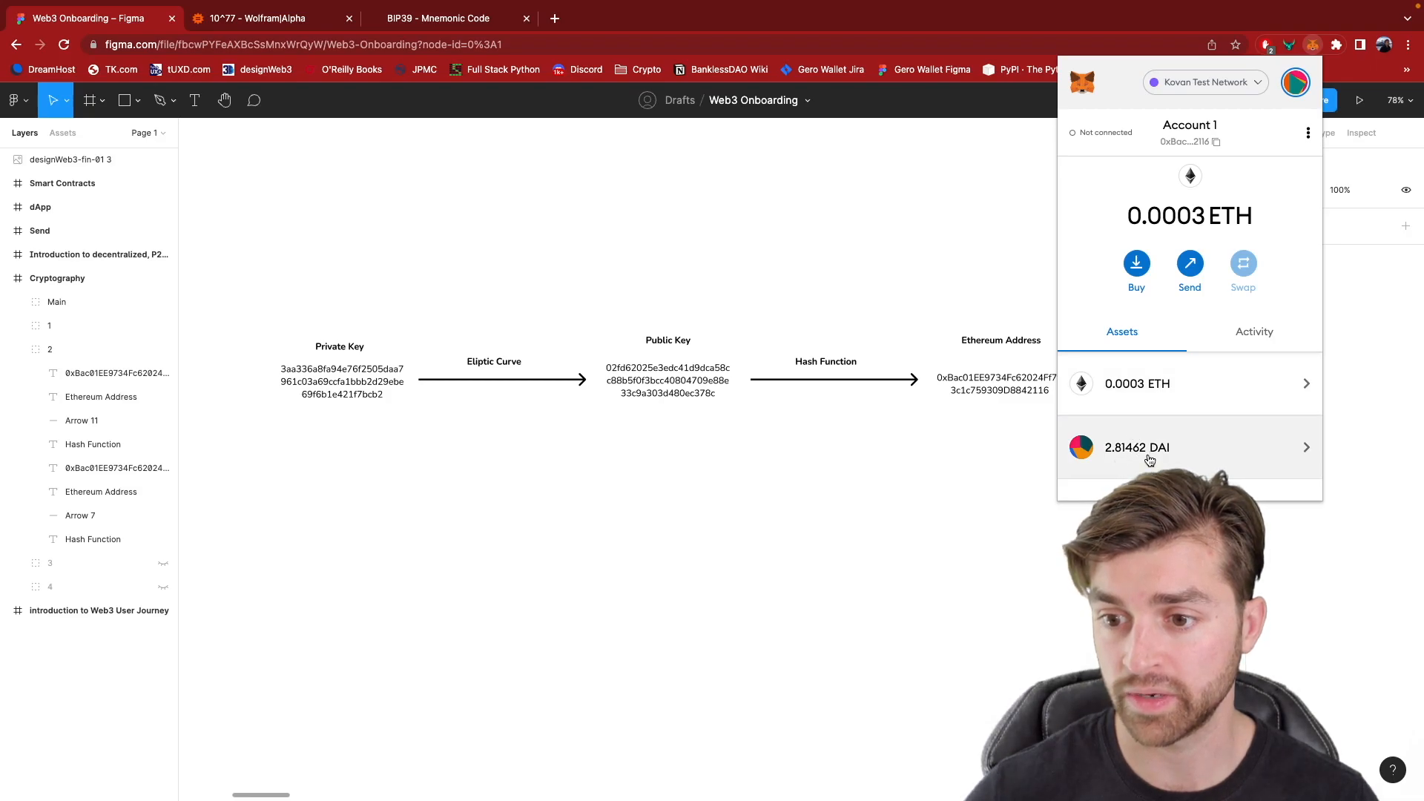
pyautogui.moveTo(1018, 422)
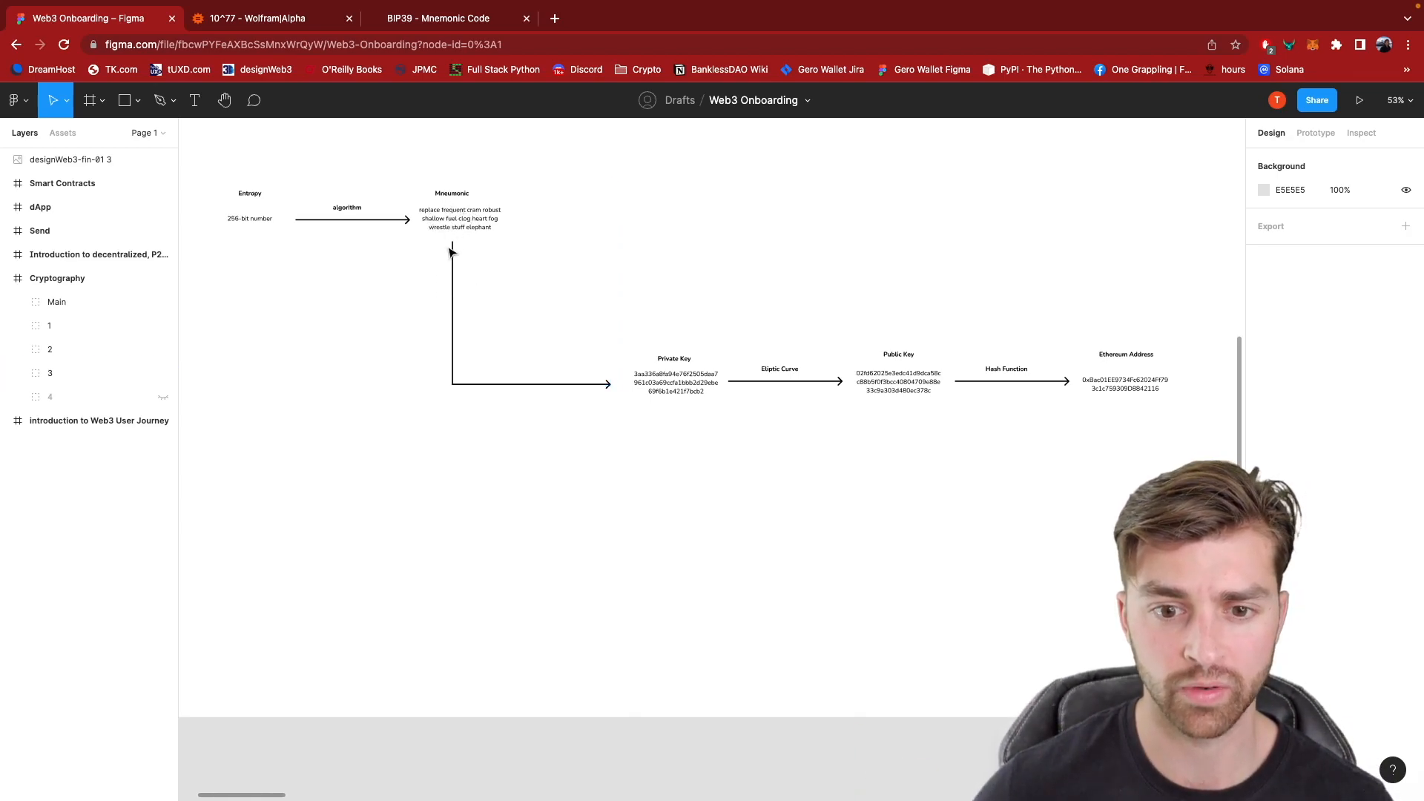
# - Zoom out to 53% and select the Main frame to reveal the Entropy and Mnemonic frames
pyautogui.click(674, 374)
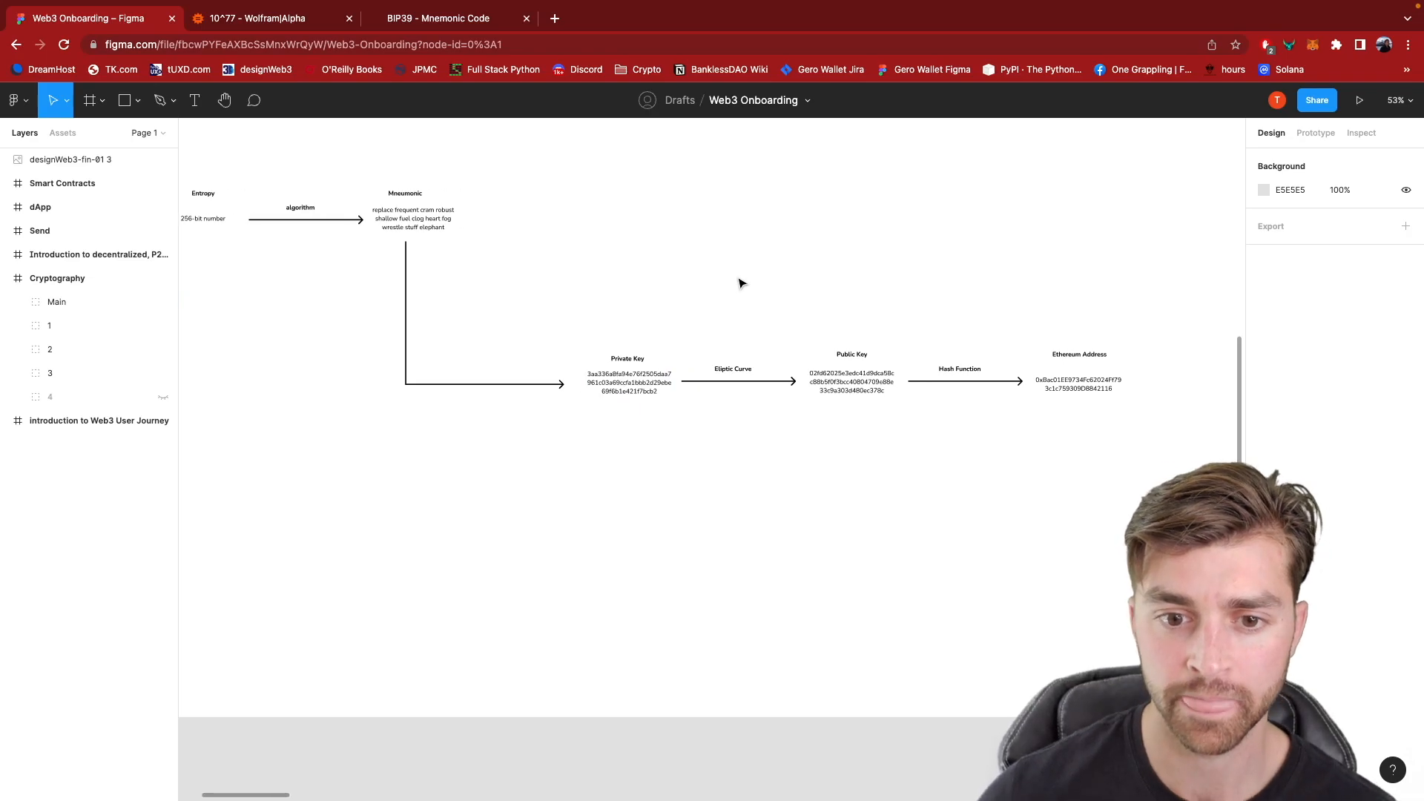
pyautogui.click(49, 373)
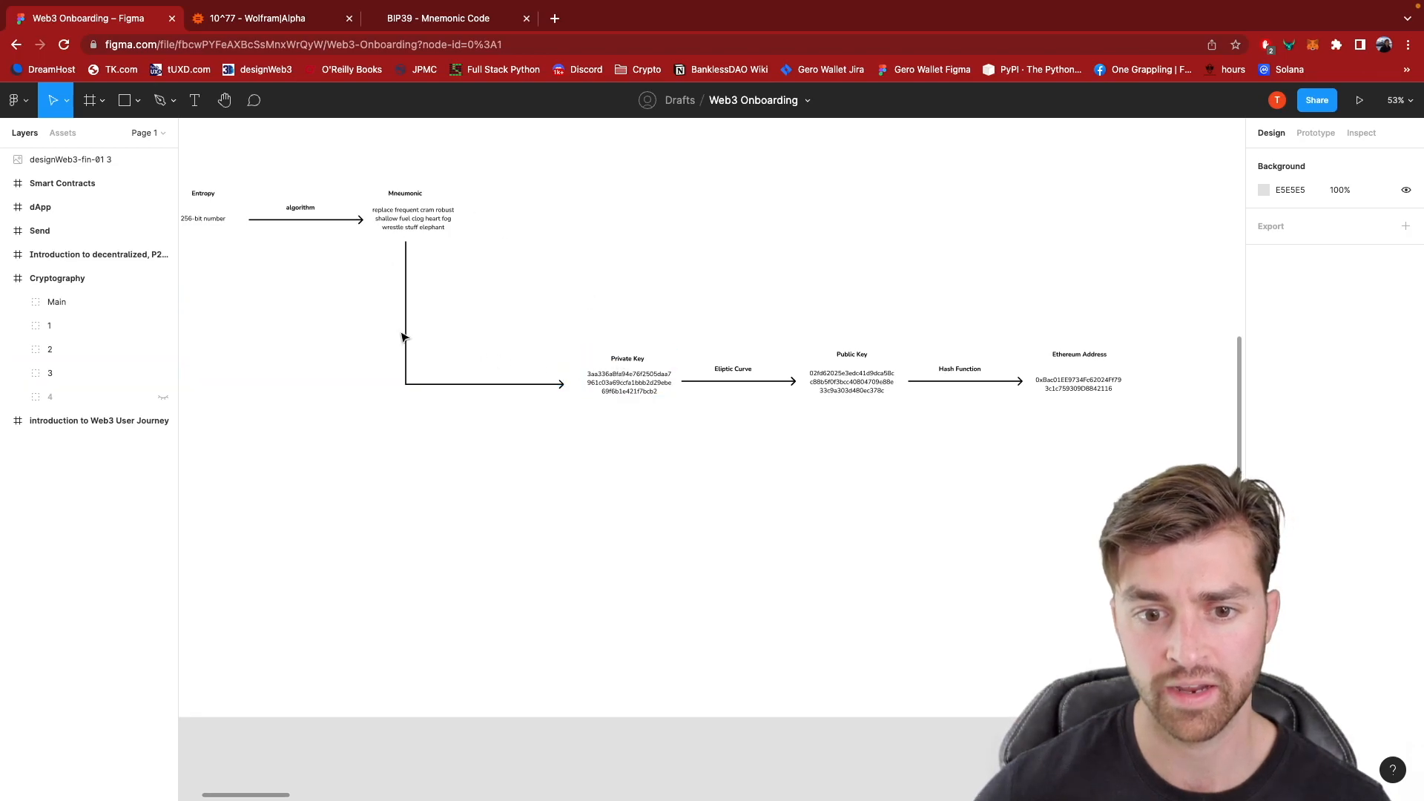
pyautogui.click(627, 372)
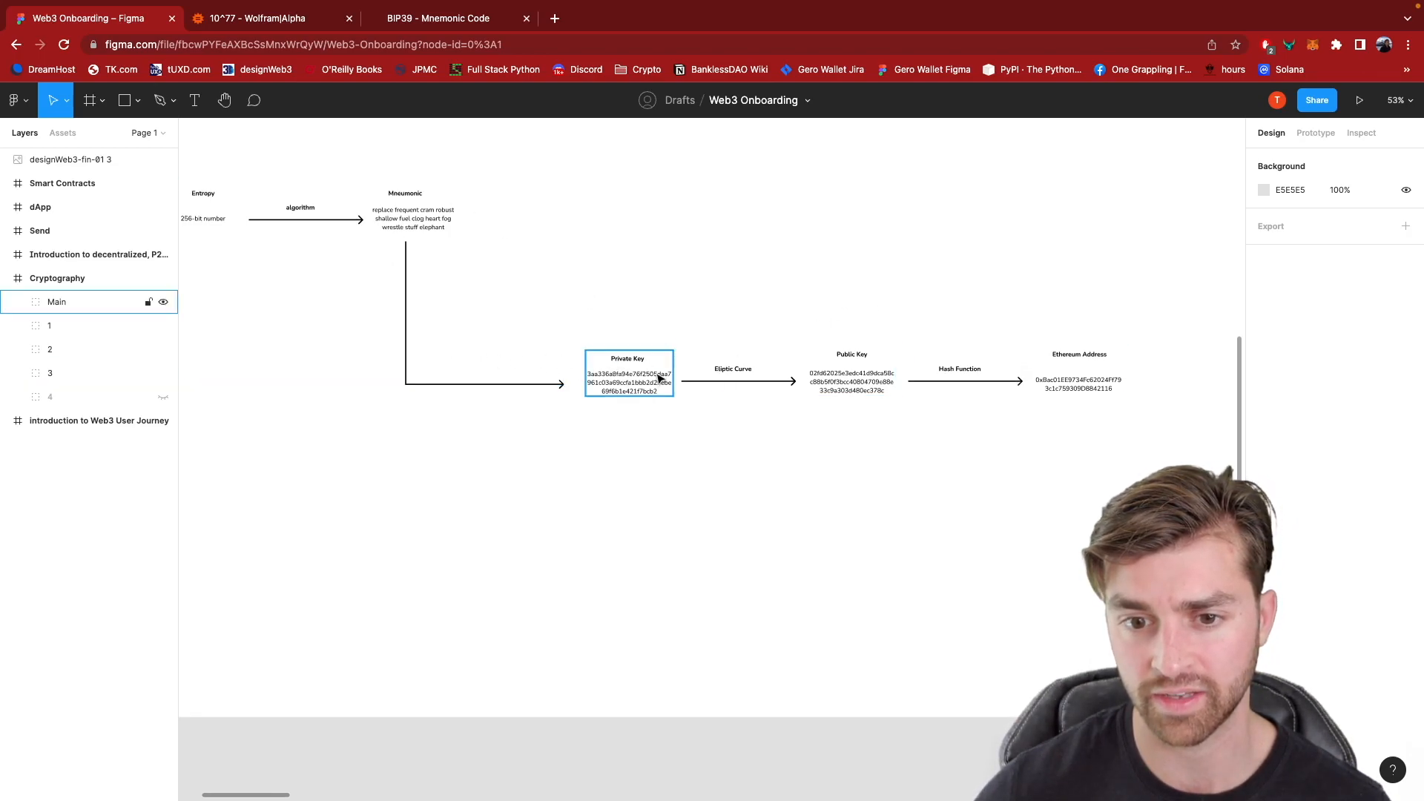
pyautogui.click(1015, 368)
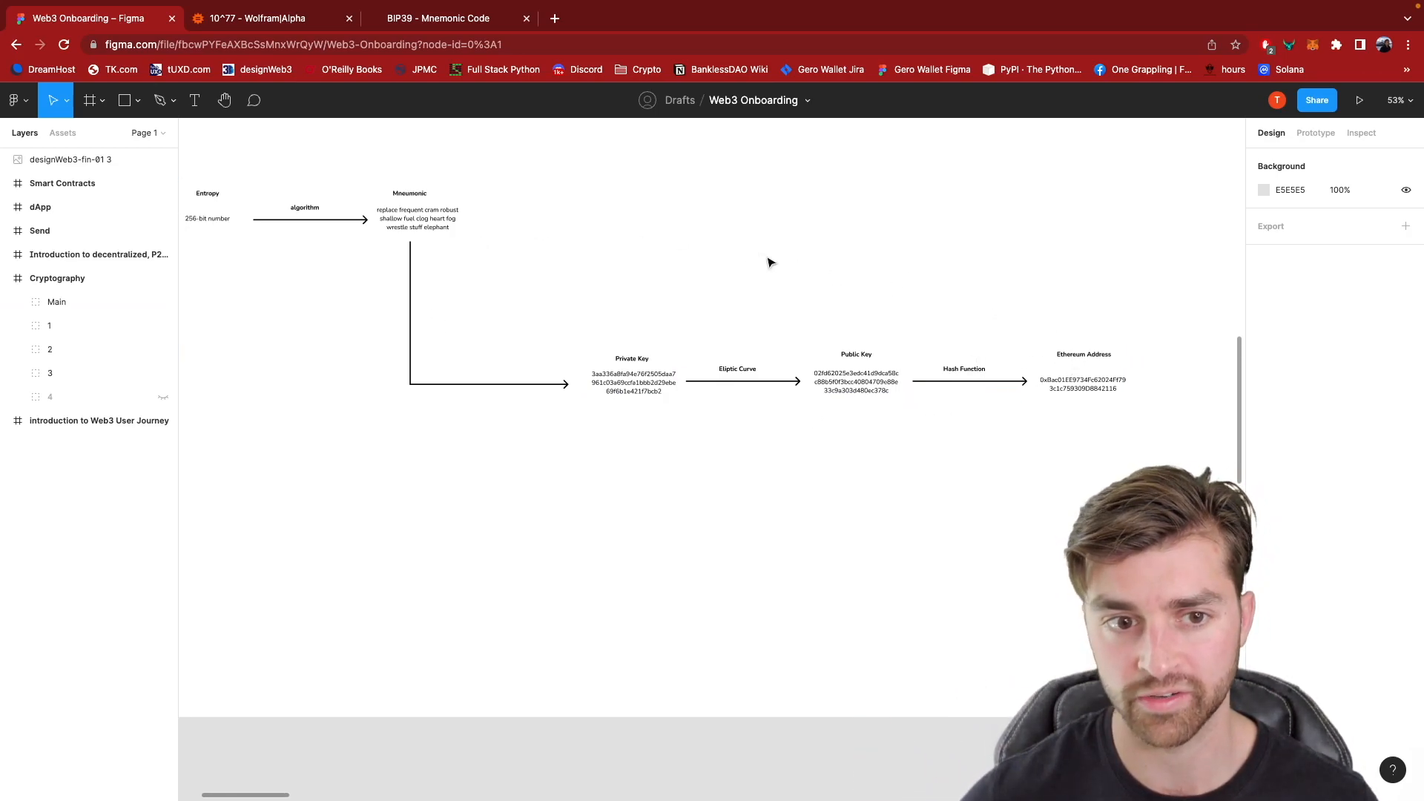
# - Select frame 3 in the Layers panel to view all four derivation chains
pyautogui.click(49, 373)
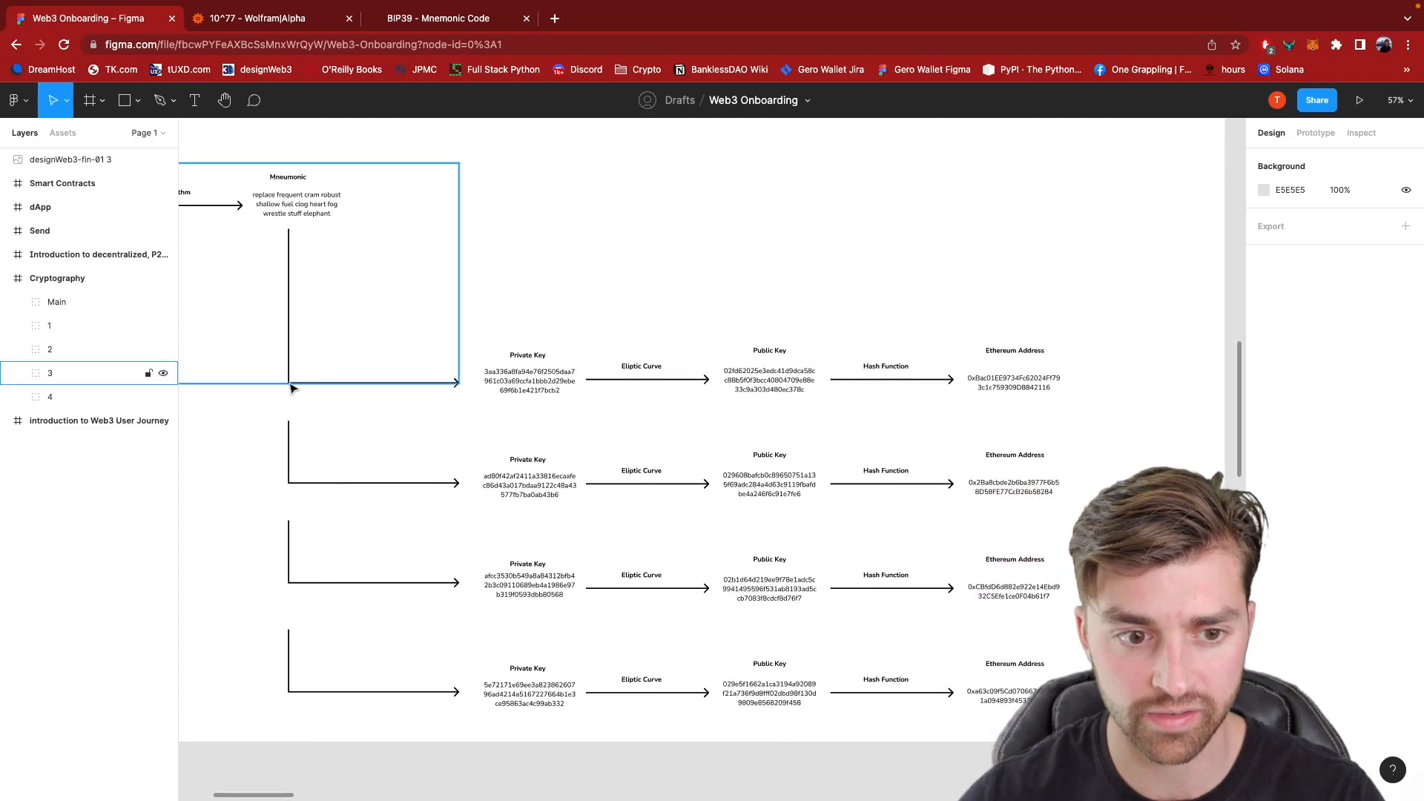
pyautogui.moveTo(290, 348)
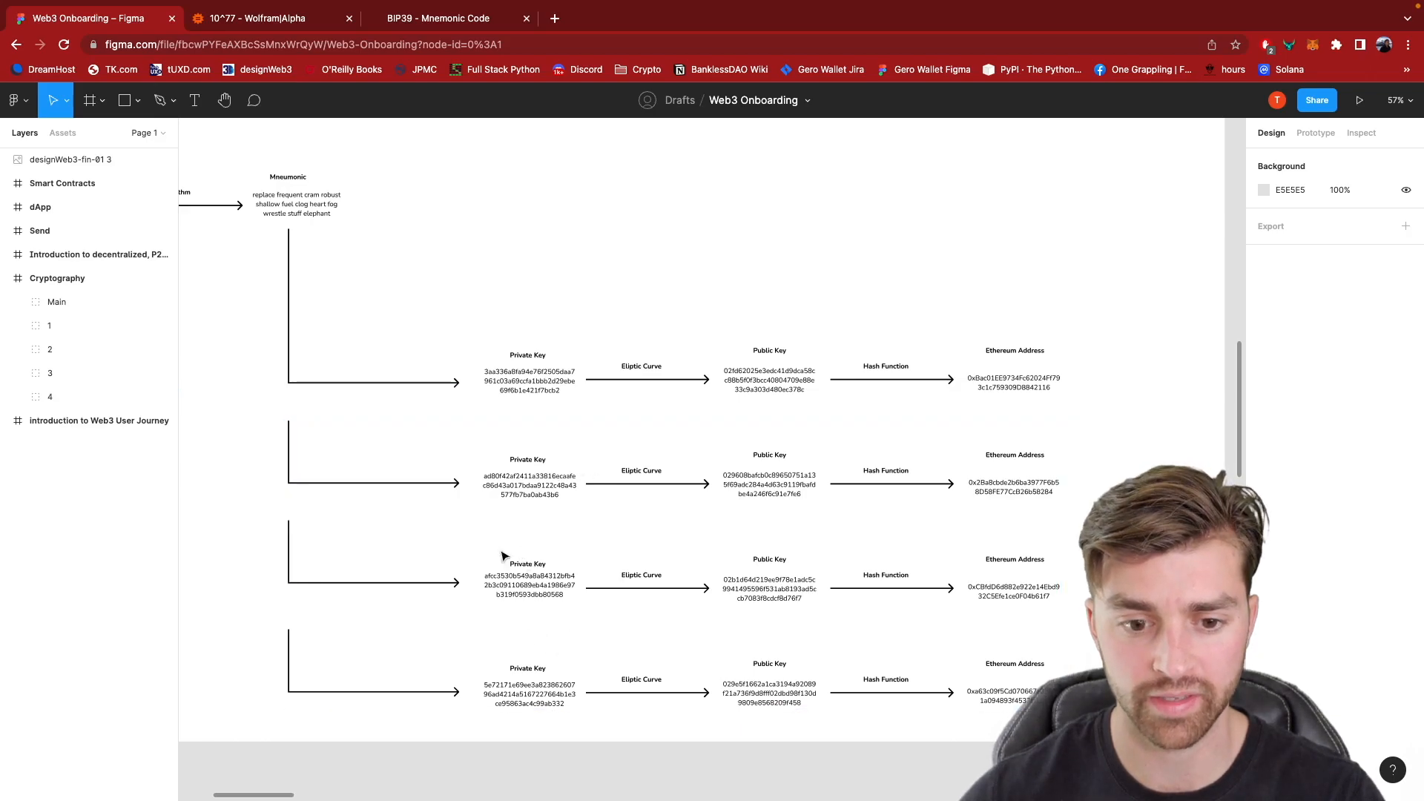
pyautogui.moveTo(676, 515)
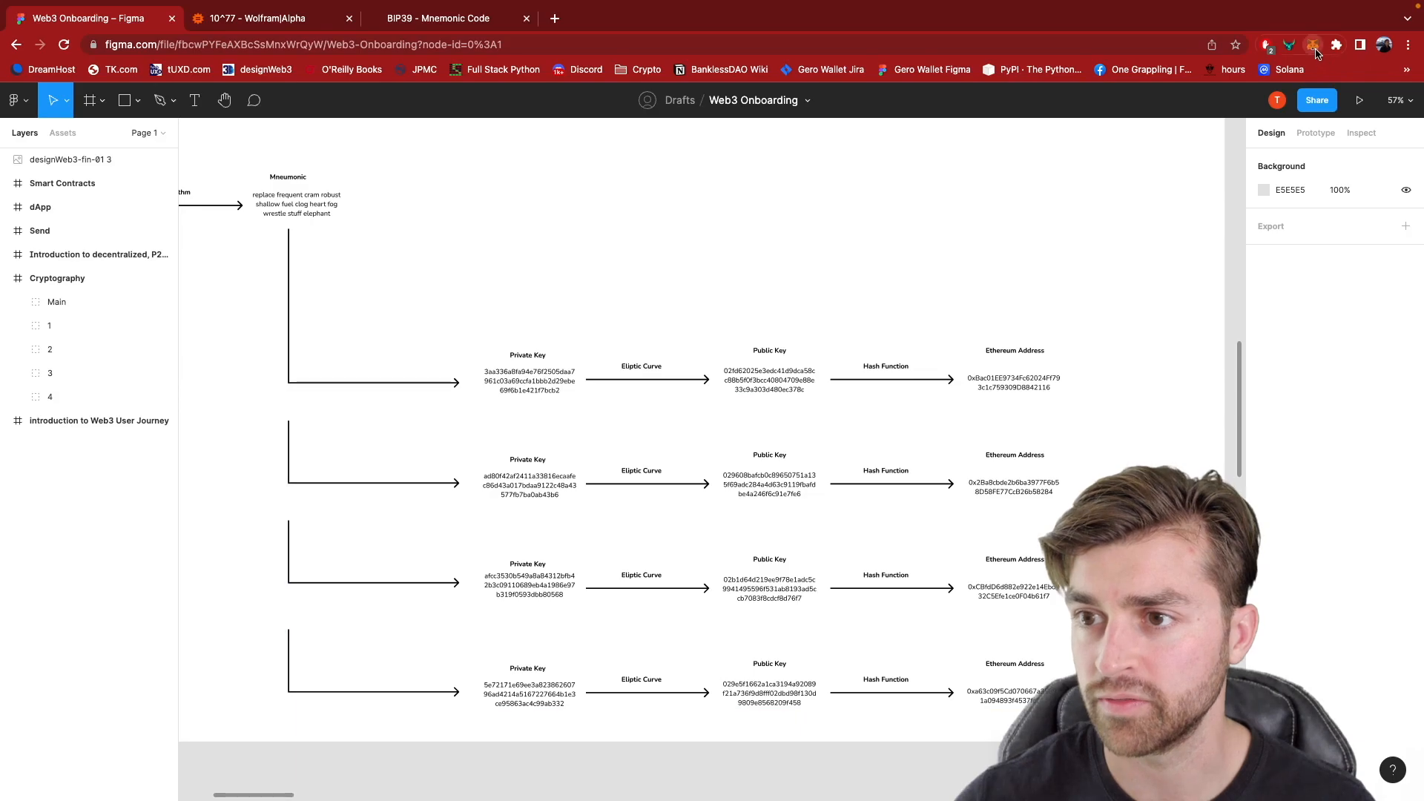
# - Switch the MetaMask wallet to Account 2, then to Account 3, and close the popup
pyautogui.click(1314, 44)
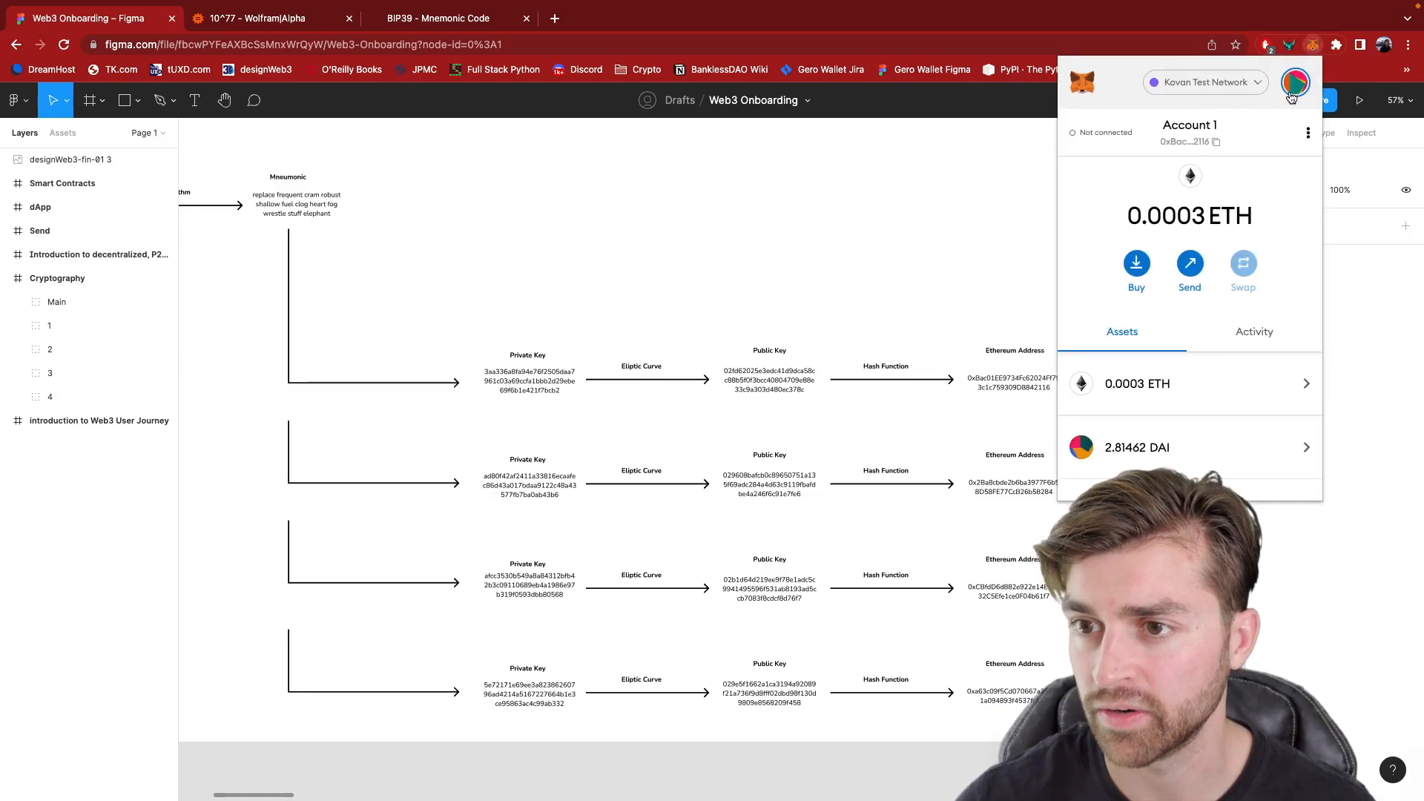
pyautogui.click(1295, 82)
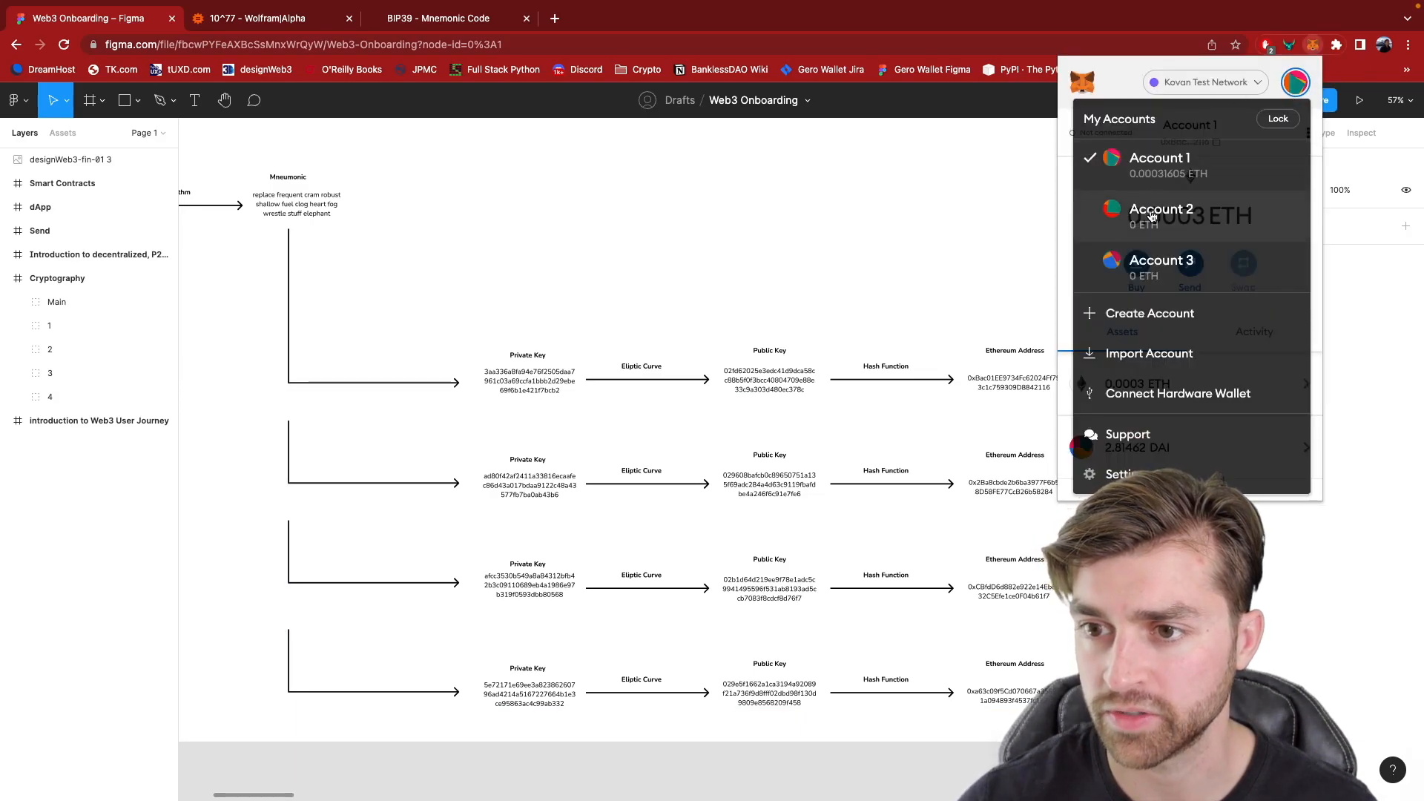
pyautogui.click(1160, 215)
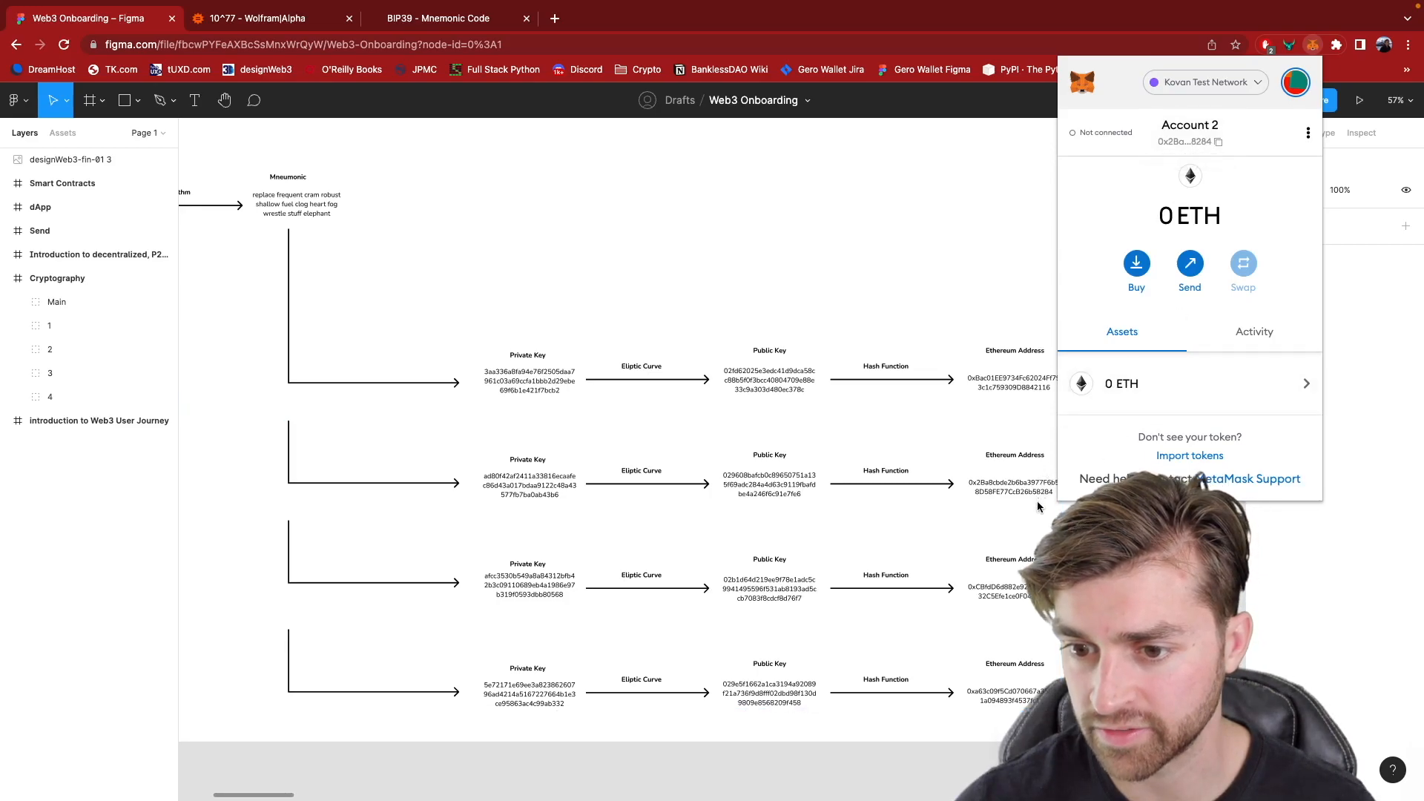
pyautogui.click(1219, 141)
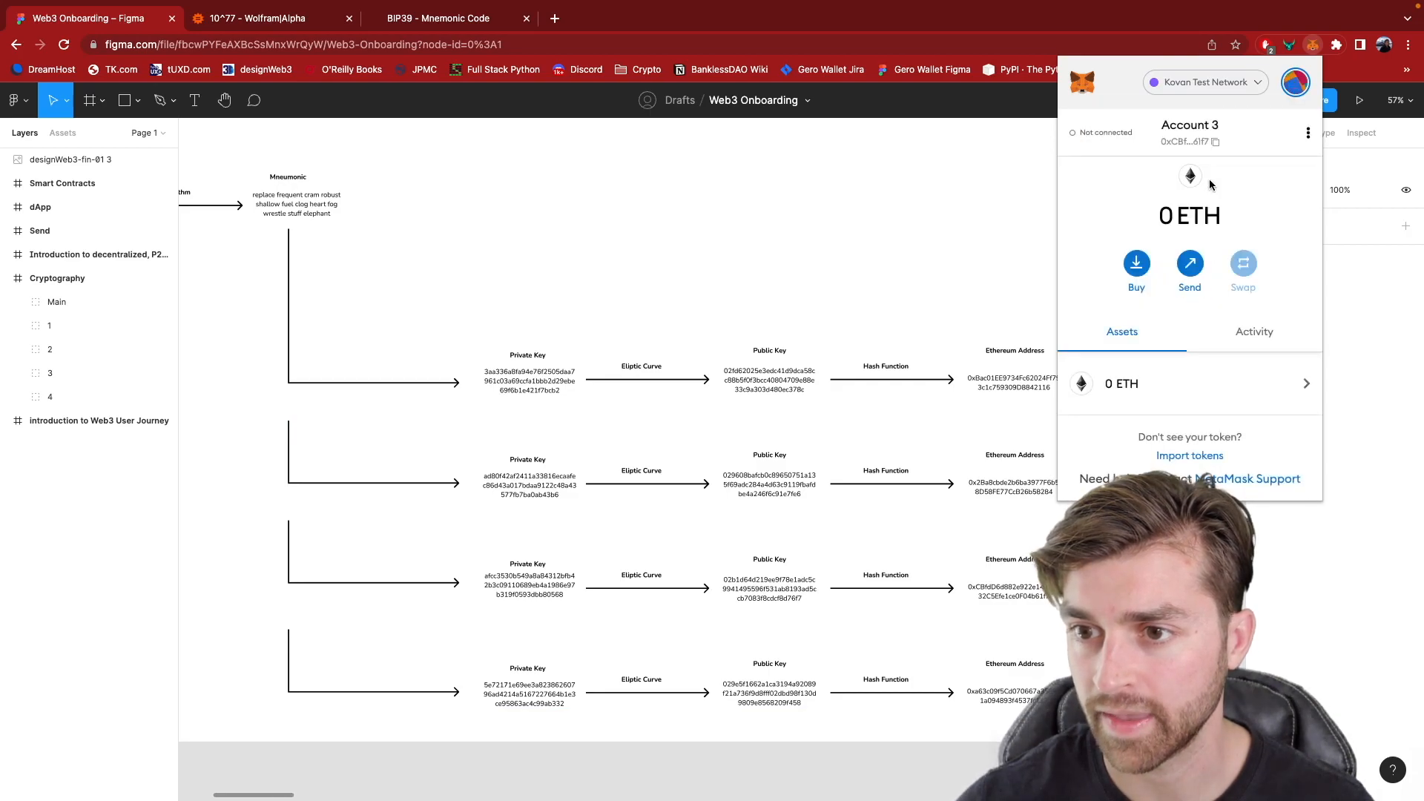
pyautogui.click(49, 396)
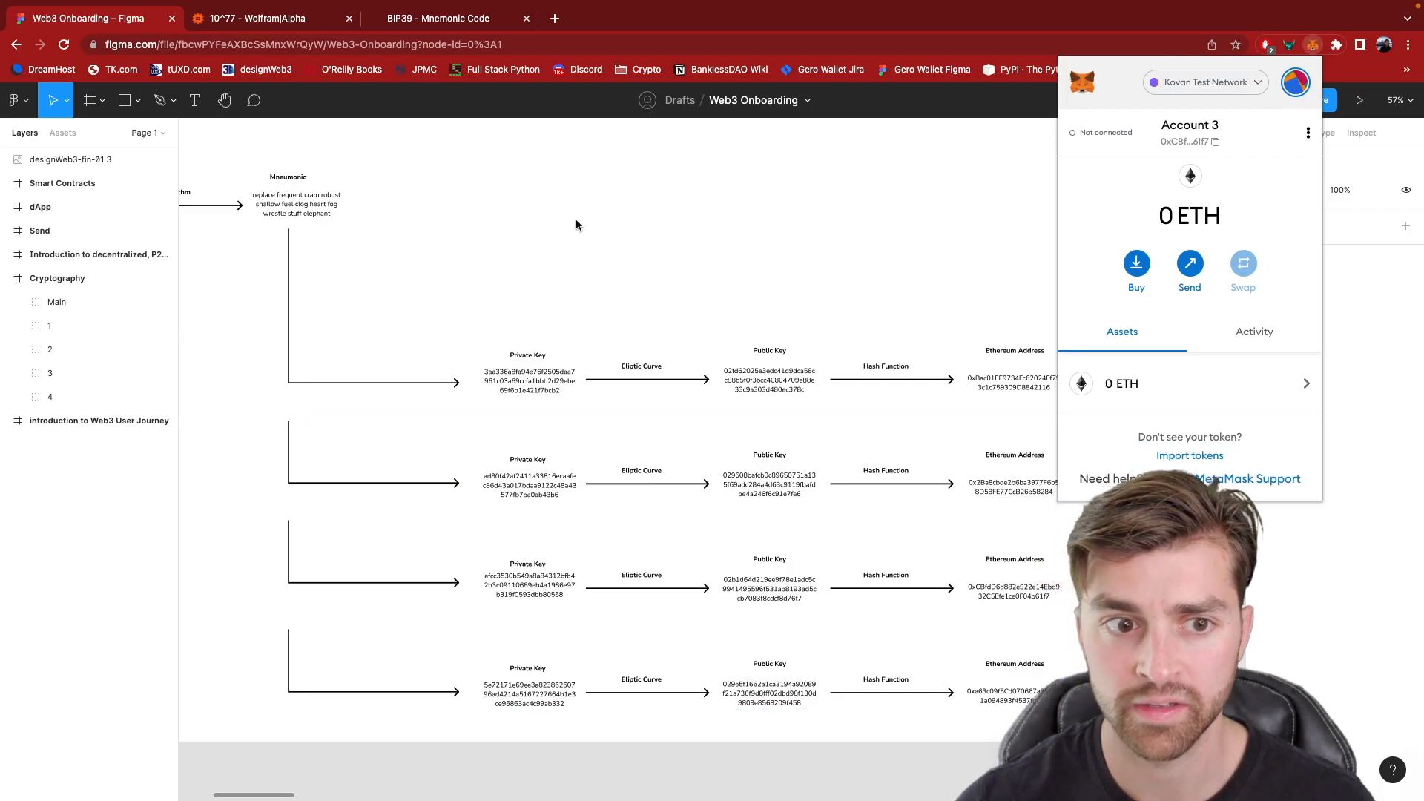
pyautogui.moveTo(296, 425)
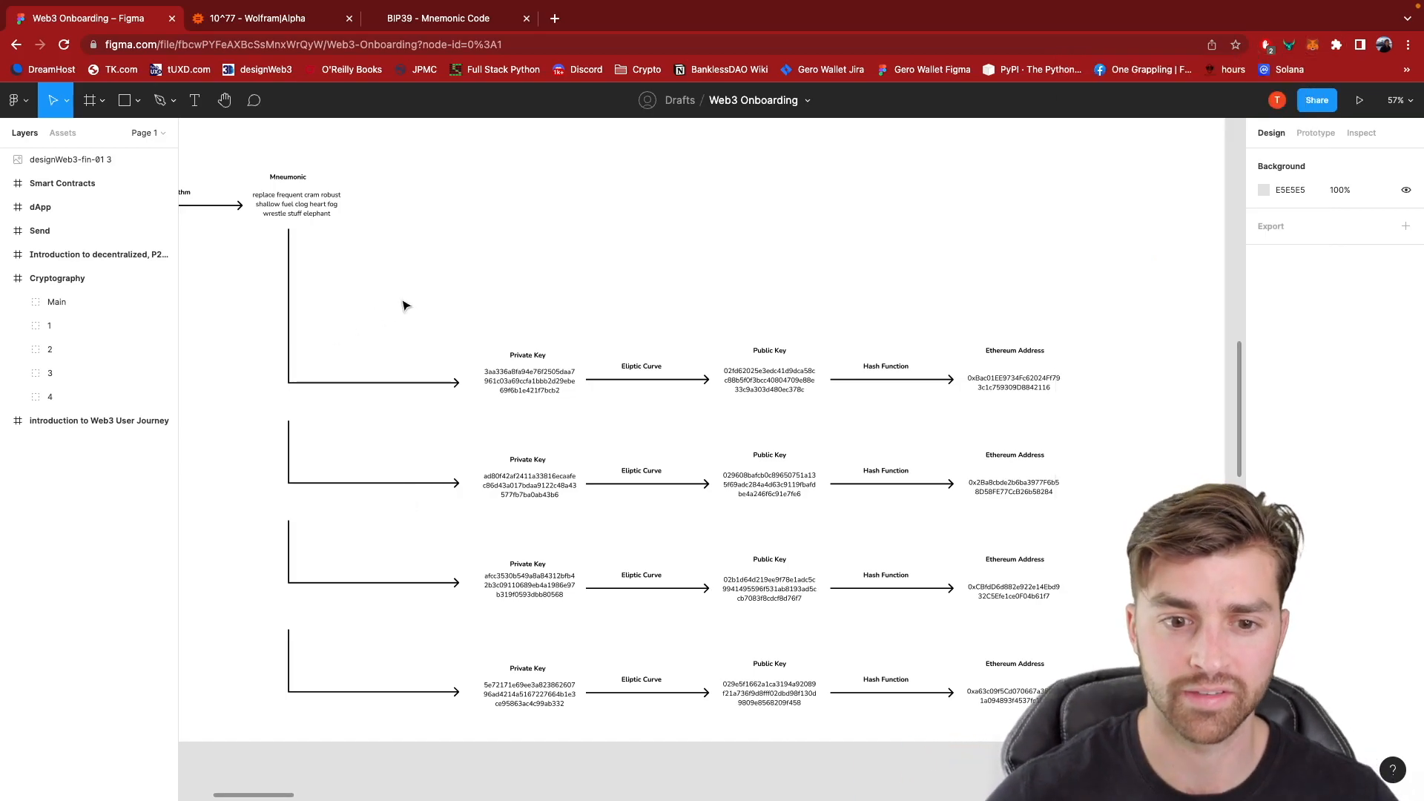
pyautogui.click(529, 372)
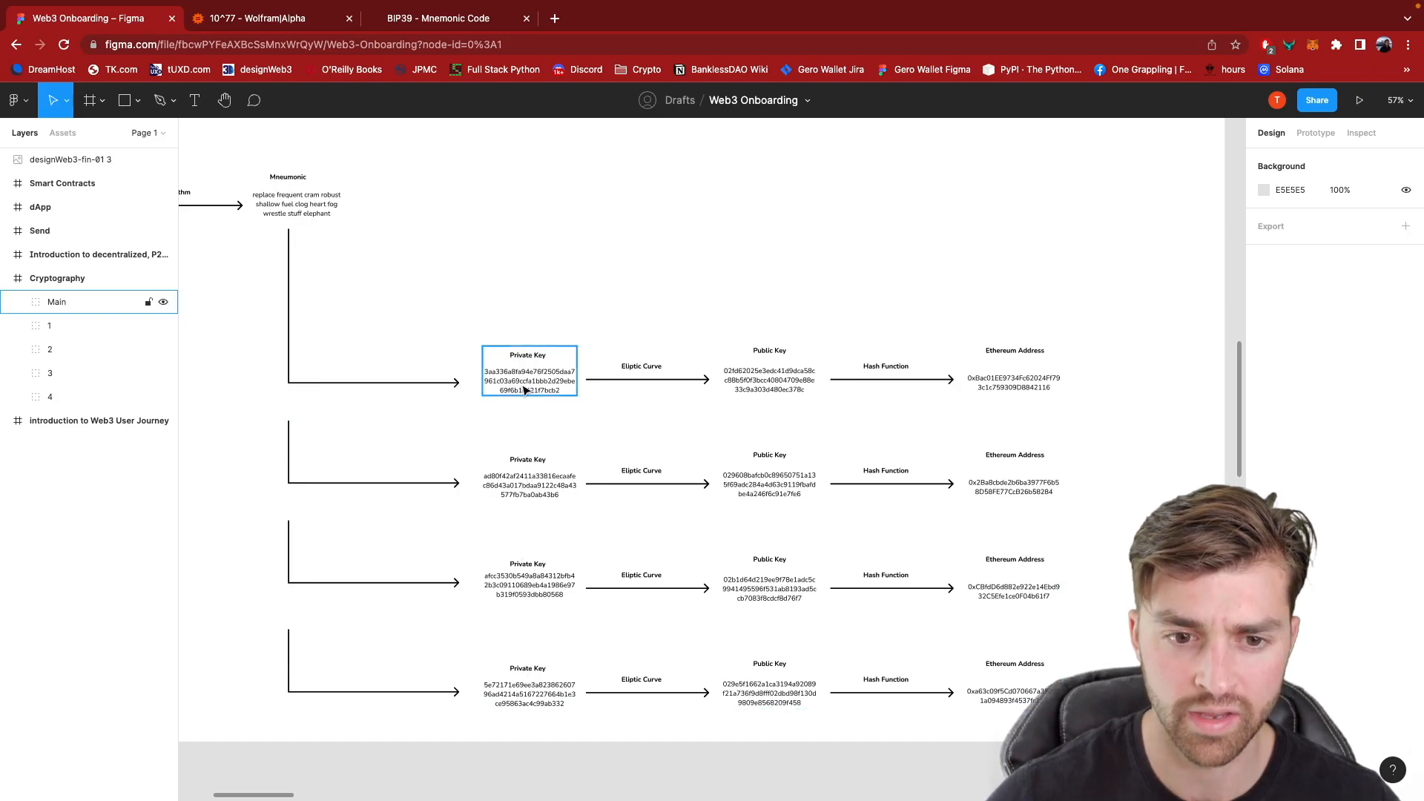
pyautogui.doubleClick(527, 381)
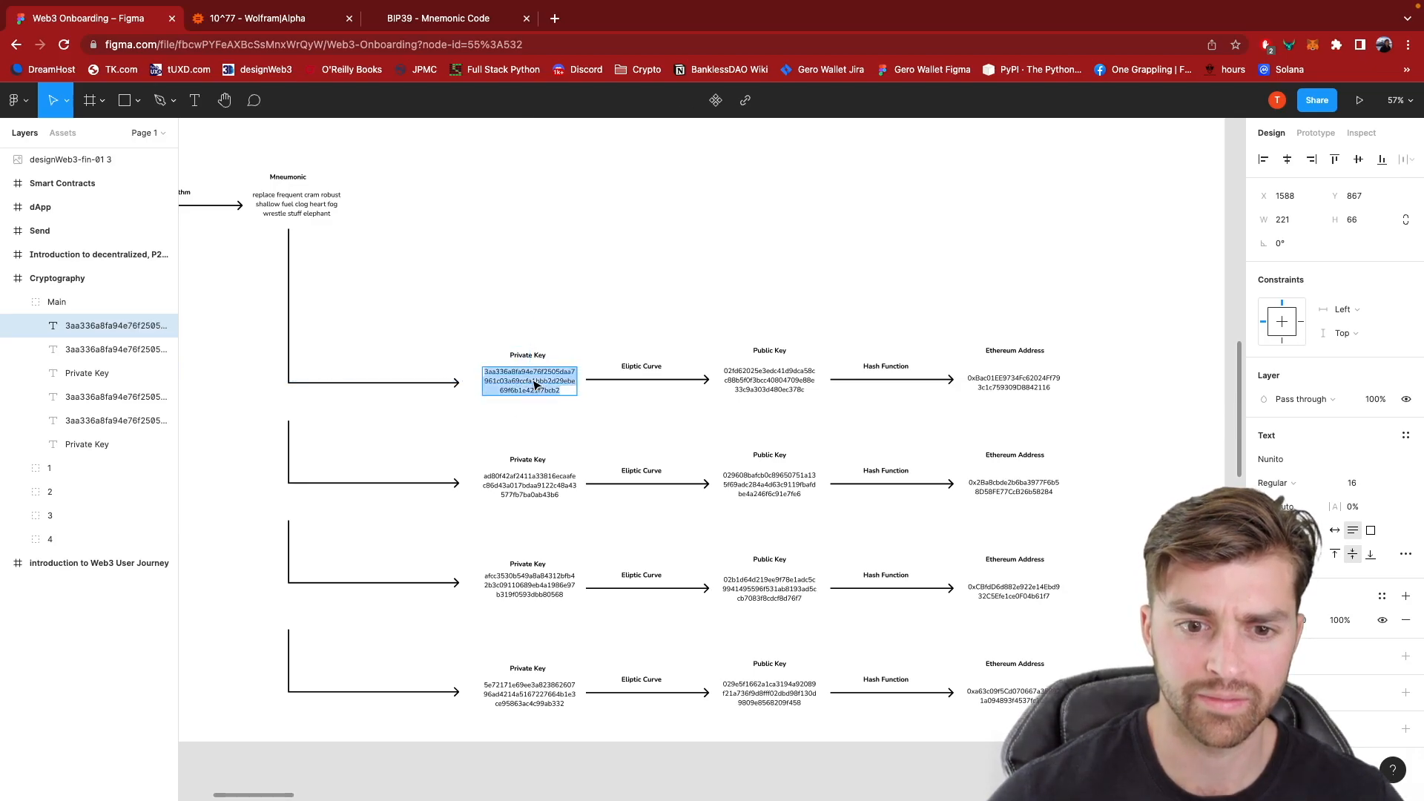
pyautogui.moveTo(521, 260)
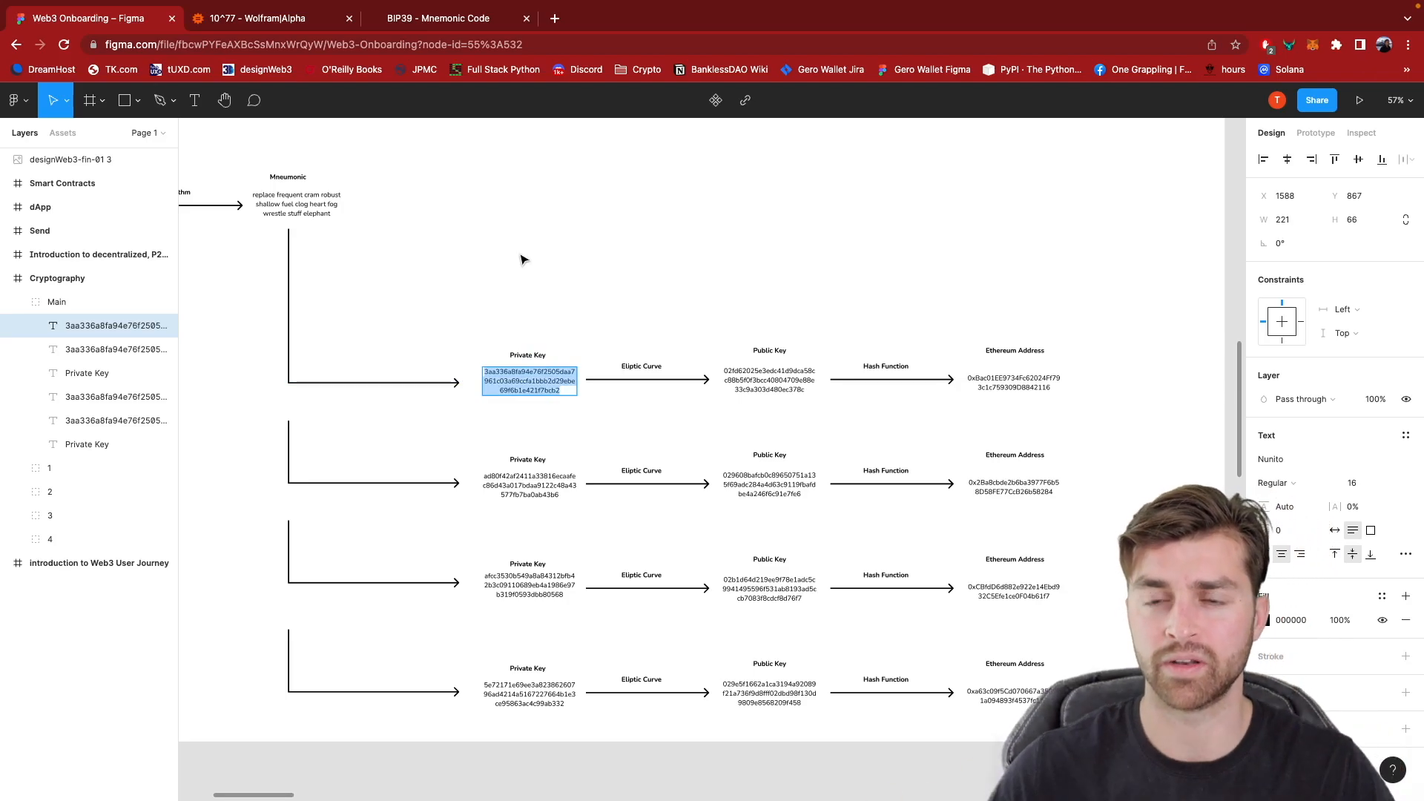
pyautogui.click(529, 379)
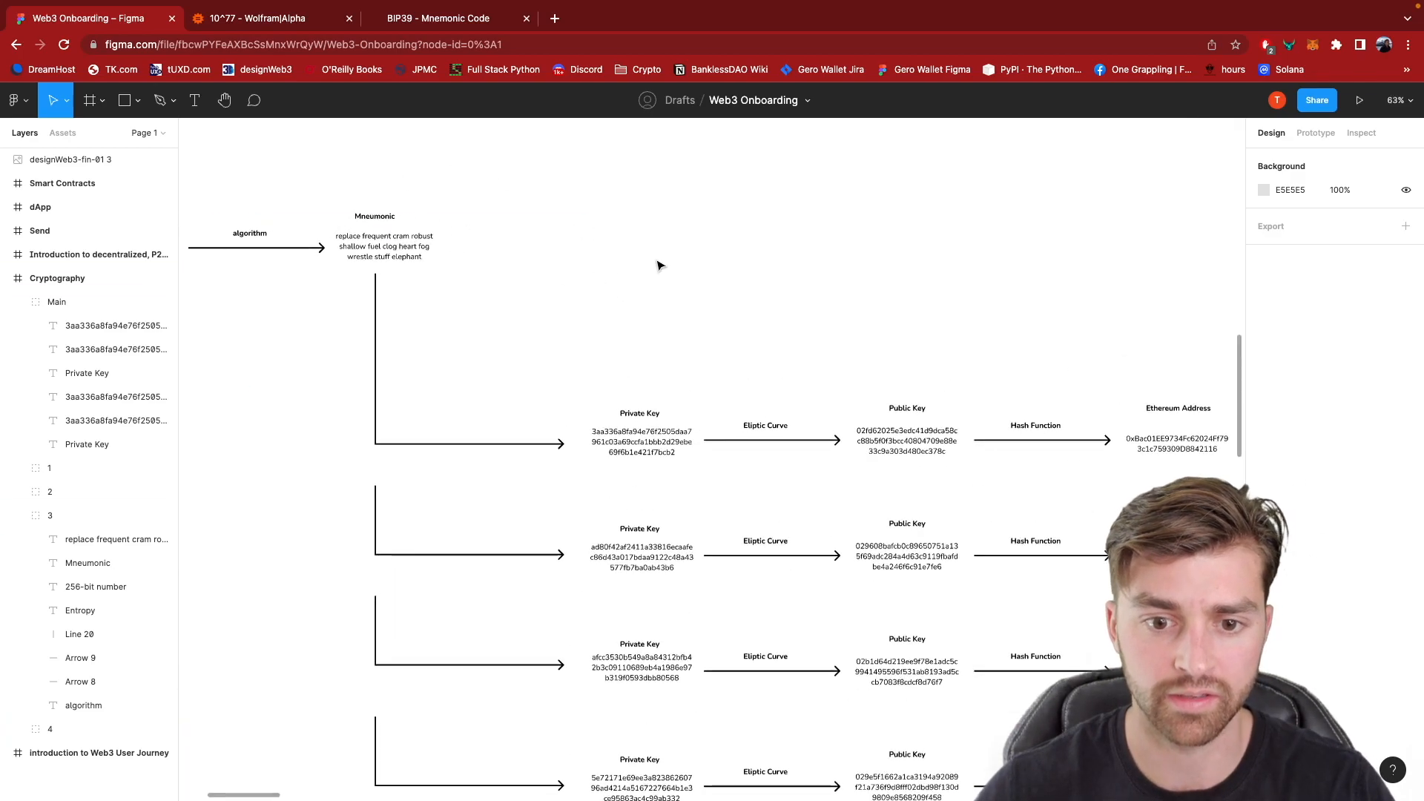
pyautogui.moveTo(1105, 198)
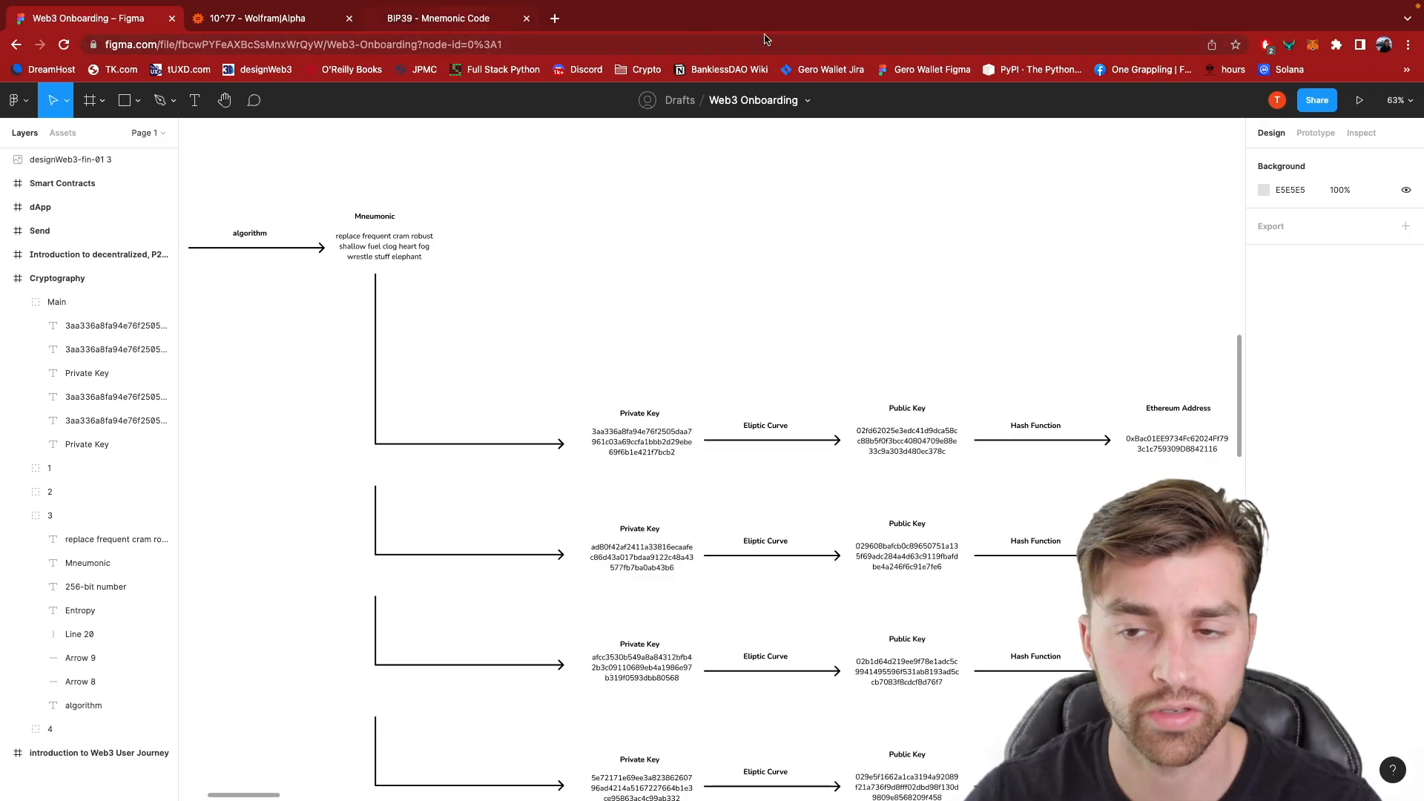
# - Glance at MetaMask's accounts, then move to the BIP39 converter and grab the diagram's mnemonic phrase
pyautogui.click(1311, 45)
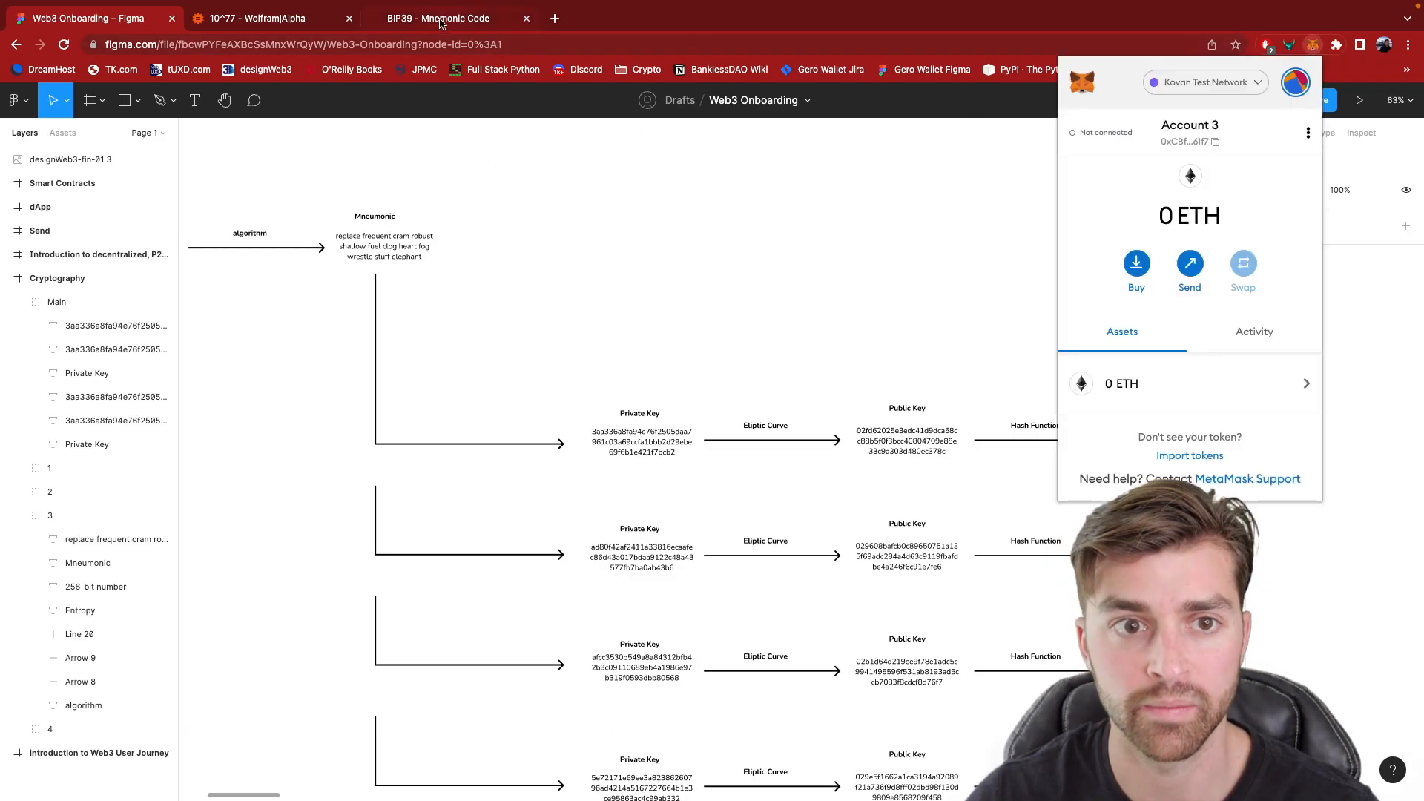
pyautogui.click(438, 17)
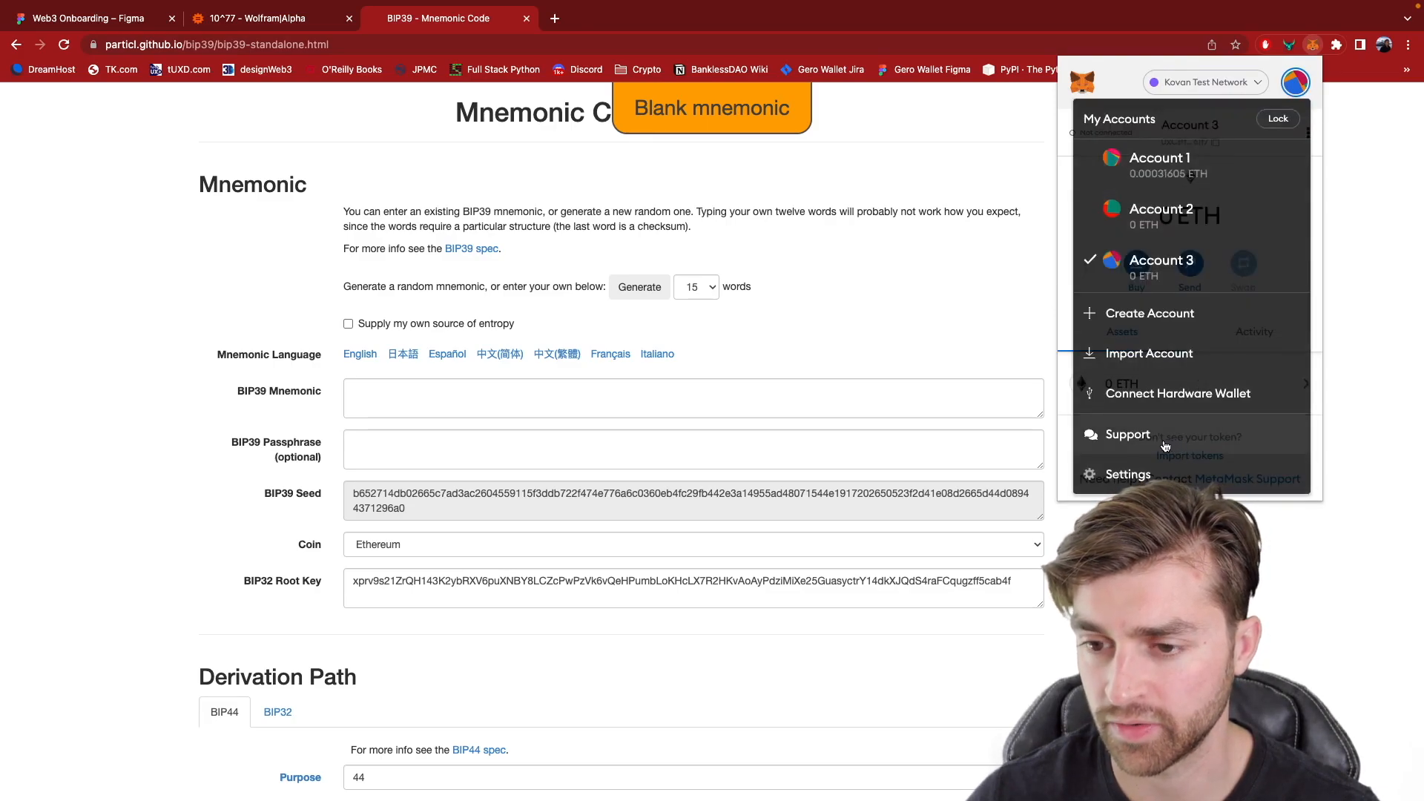
pyautogui.click(86, 18)
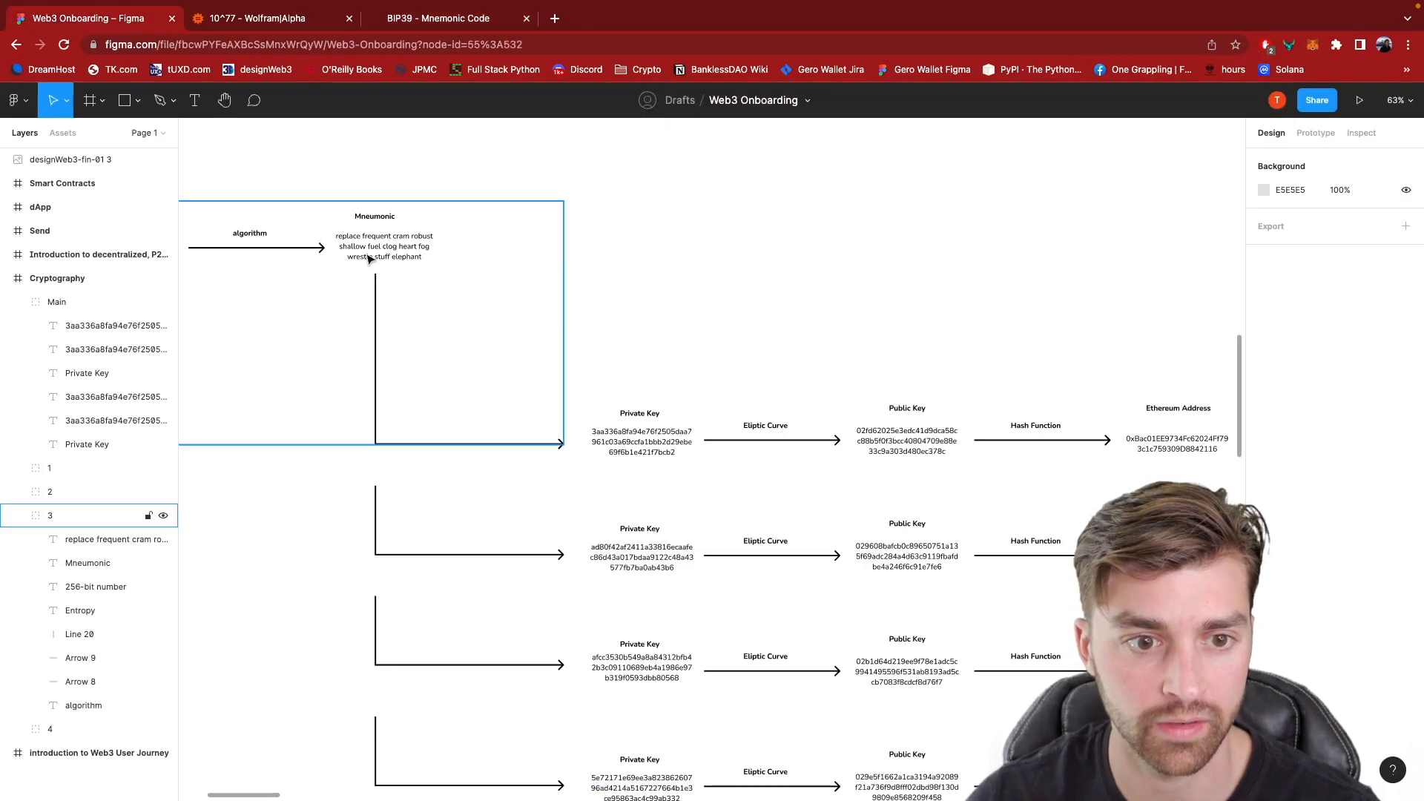
pyautogui.click(384, 246)
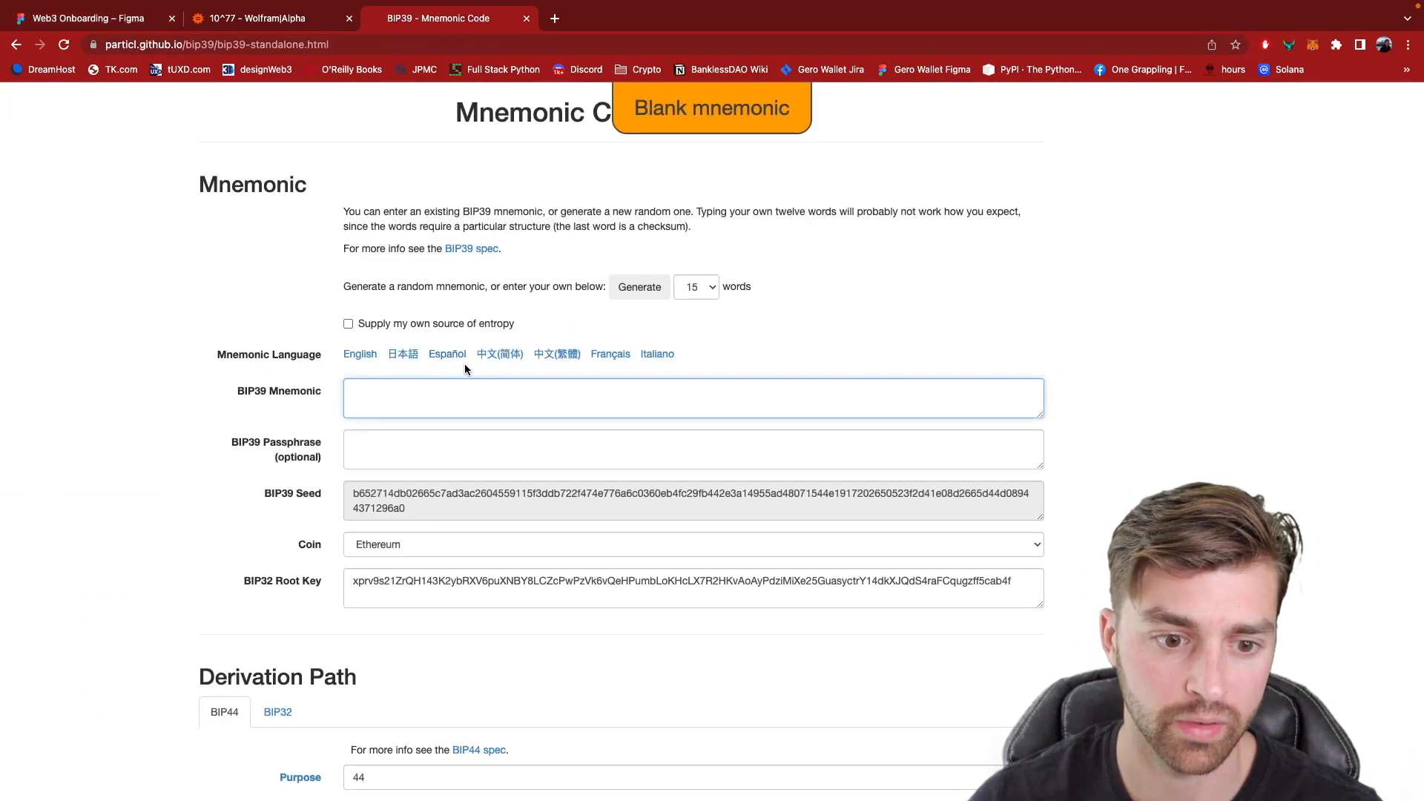
pyautogui.write('replace frequent cram robust shallow fuel clog heart fog wrestle stuff elephant')
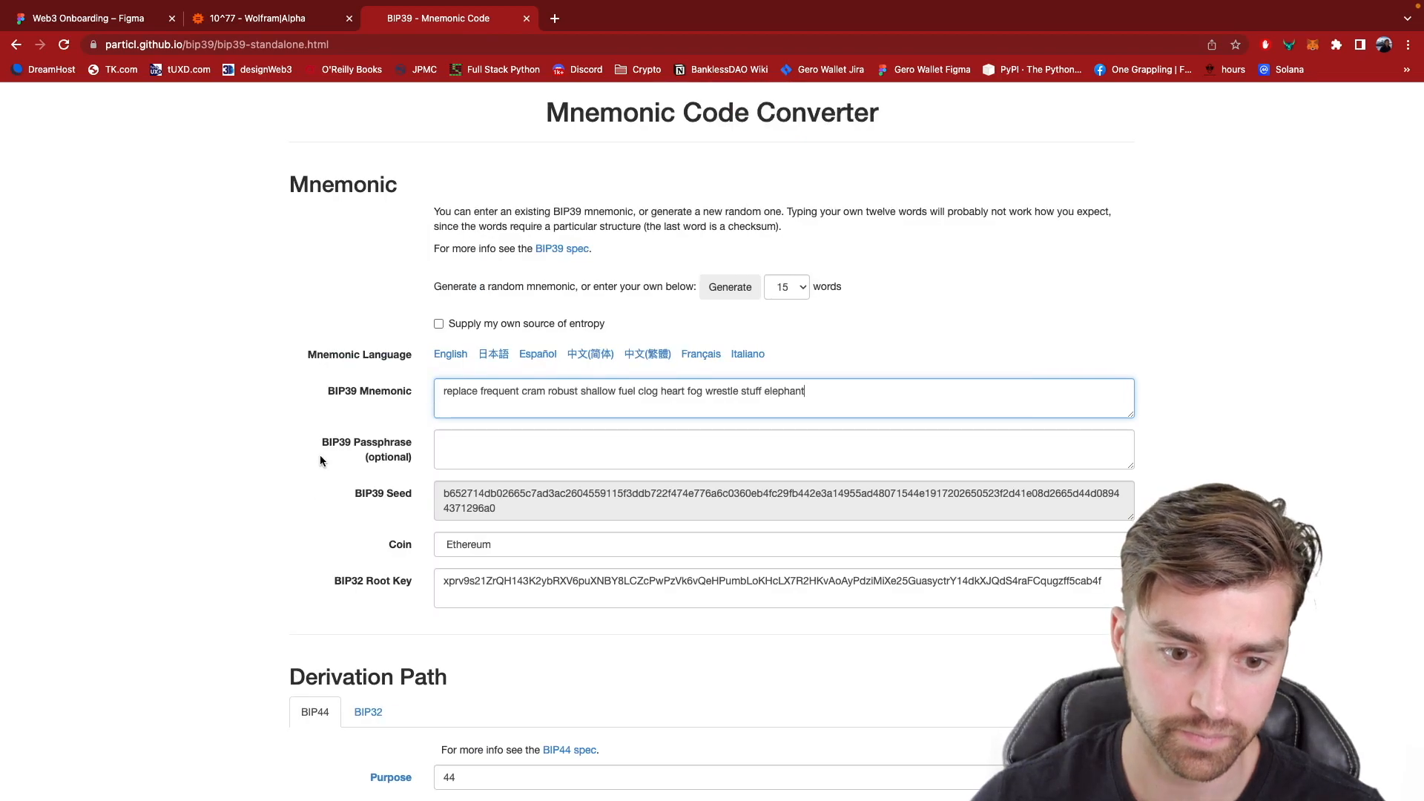
pyautogui.scroll(-3)
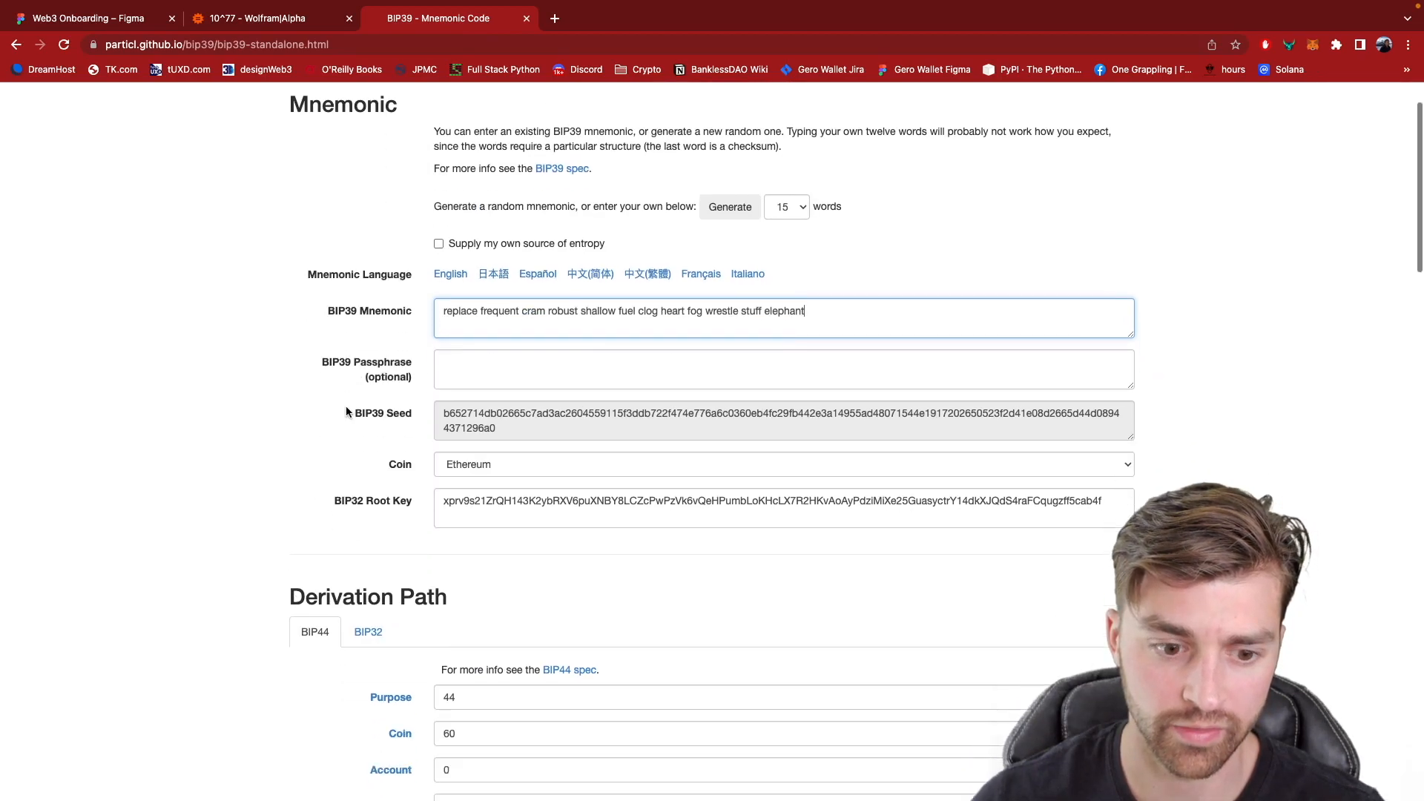
pyautogui.click(785, 206)
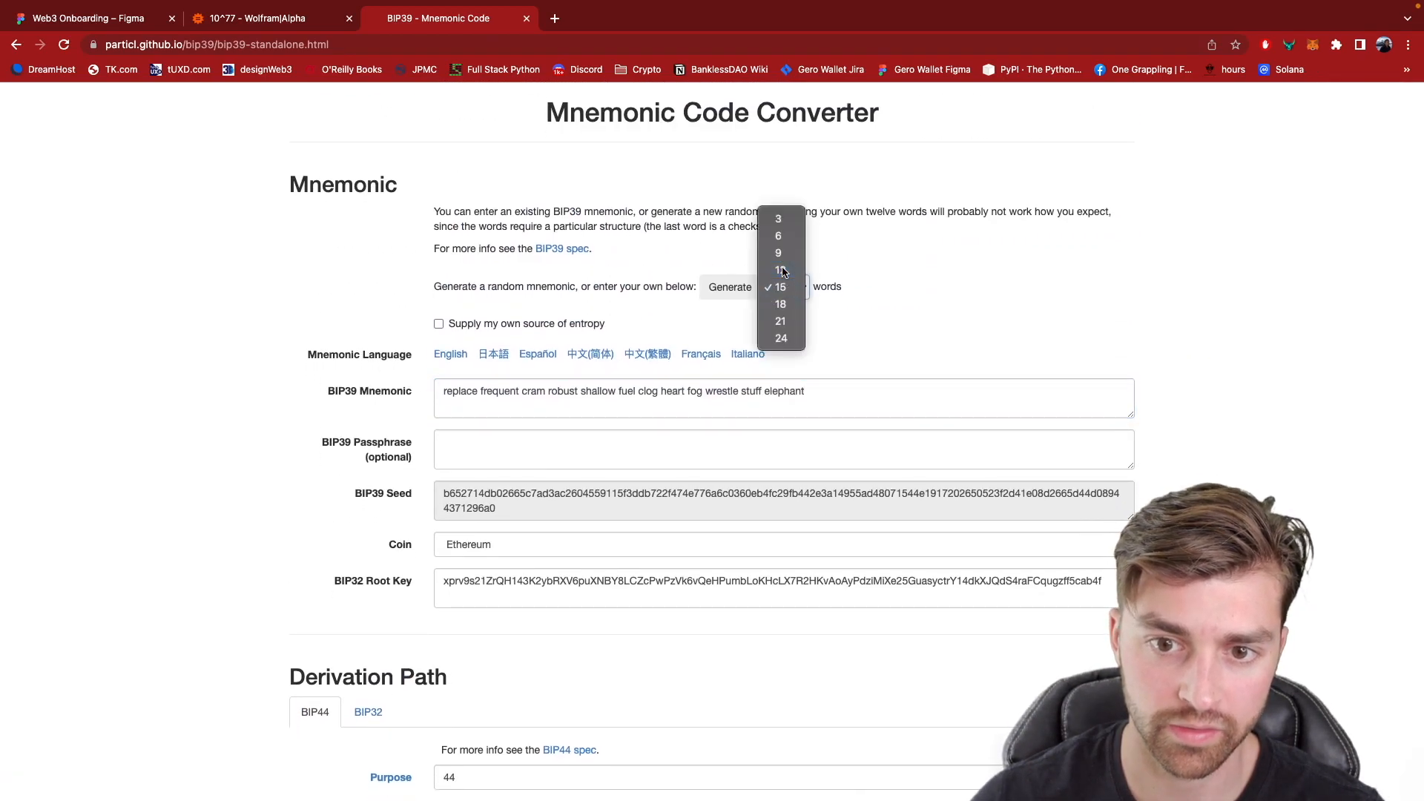
pyautogui.click(777, 270)
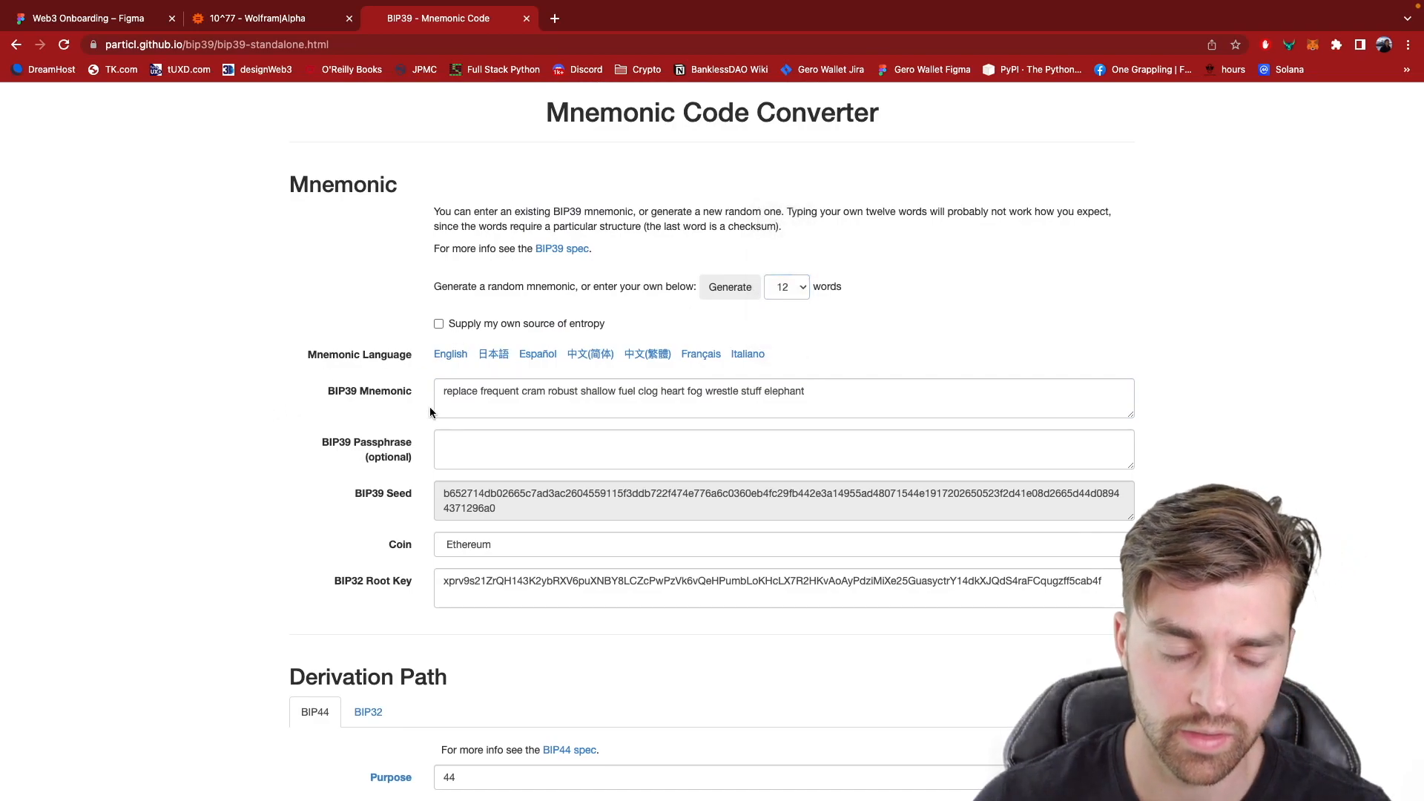
pyautogui.scroll(-3)
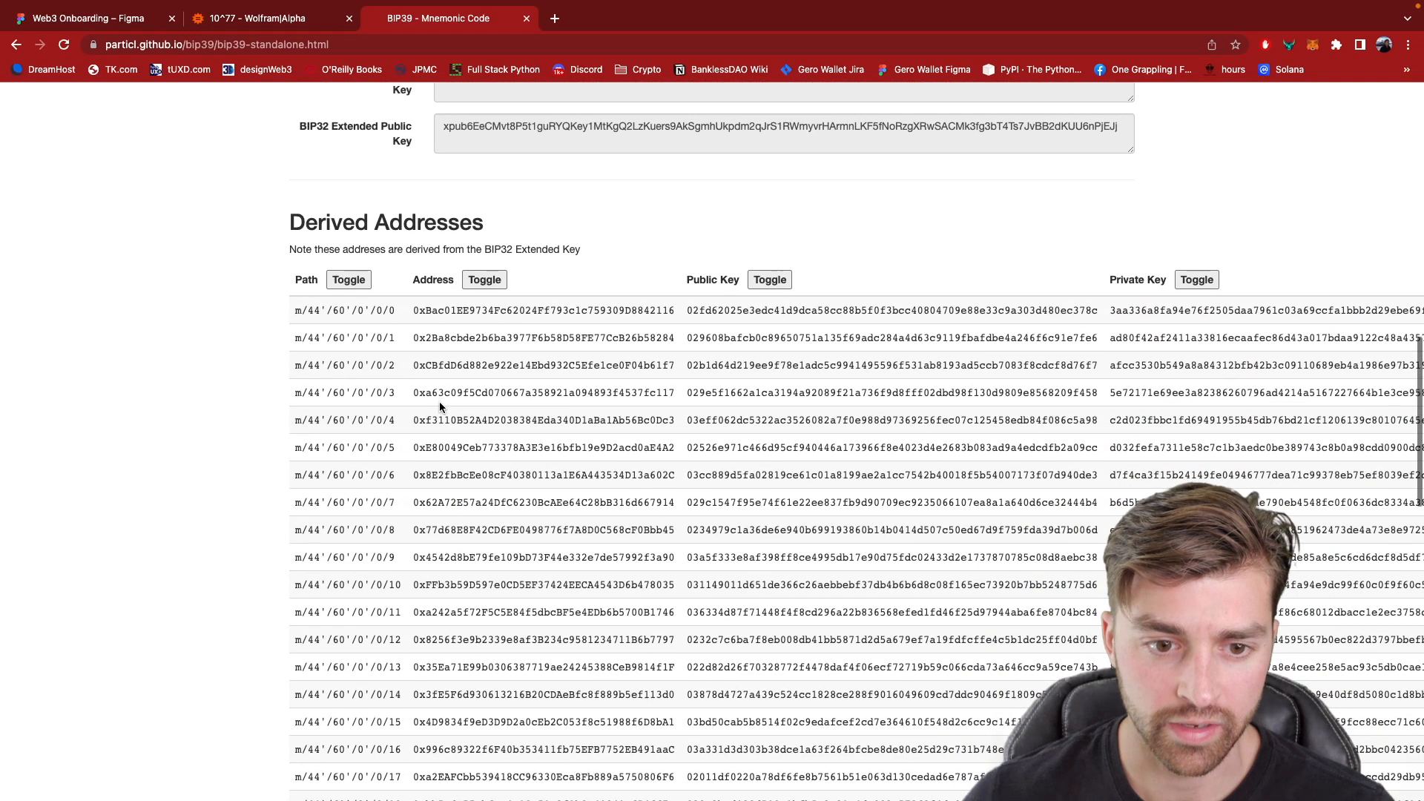
pyautogui.scroll(-3)
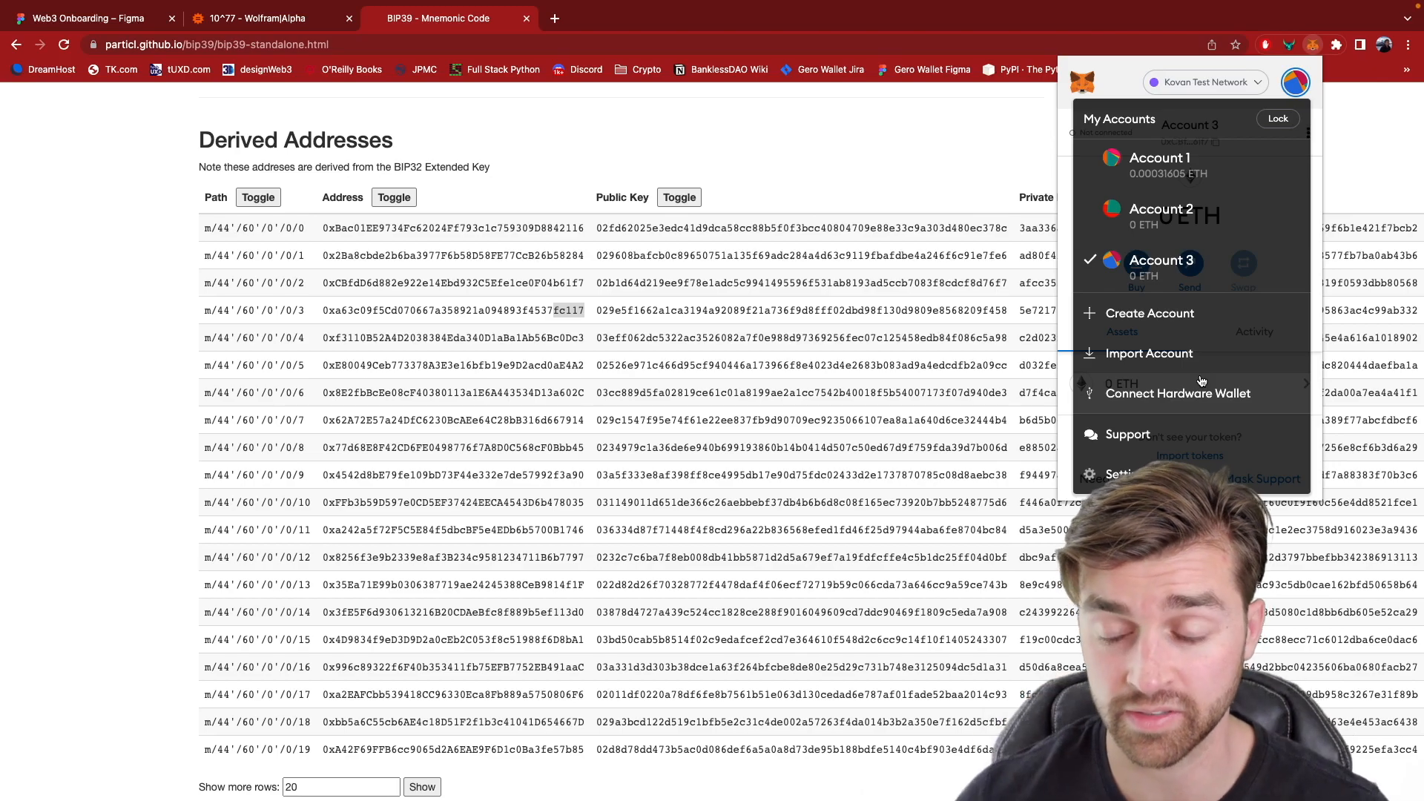
# - Create a new MetaMask account, keeping the default name Account 4
pyautogui.click(1148, 312)
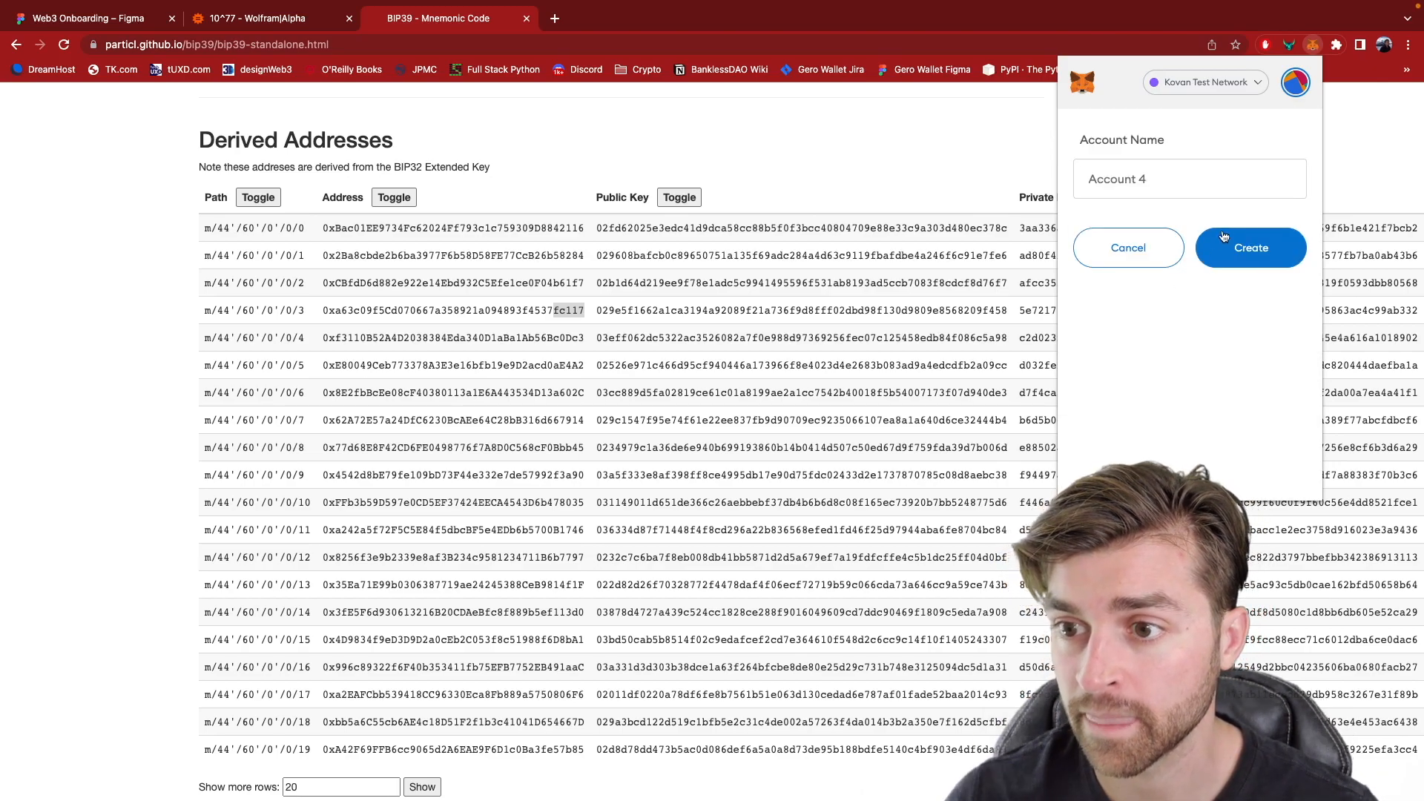
pyautogui.click(1250, 247)
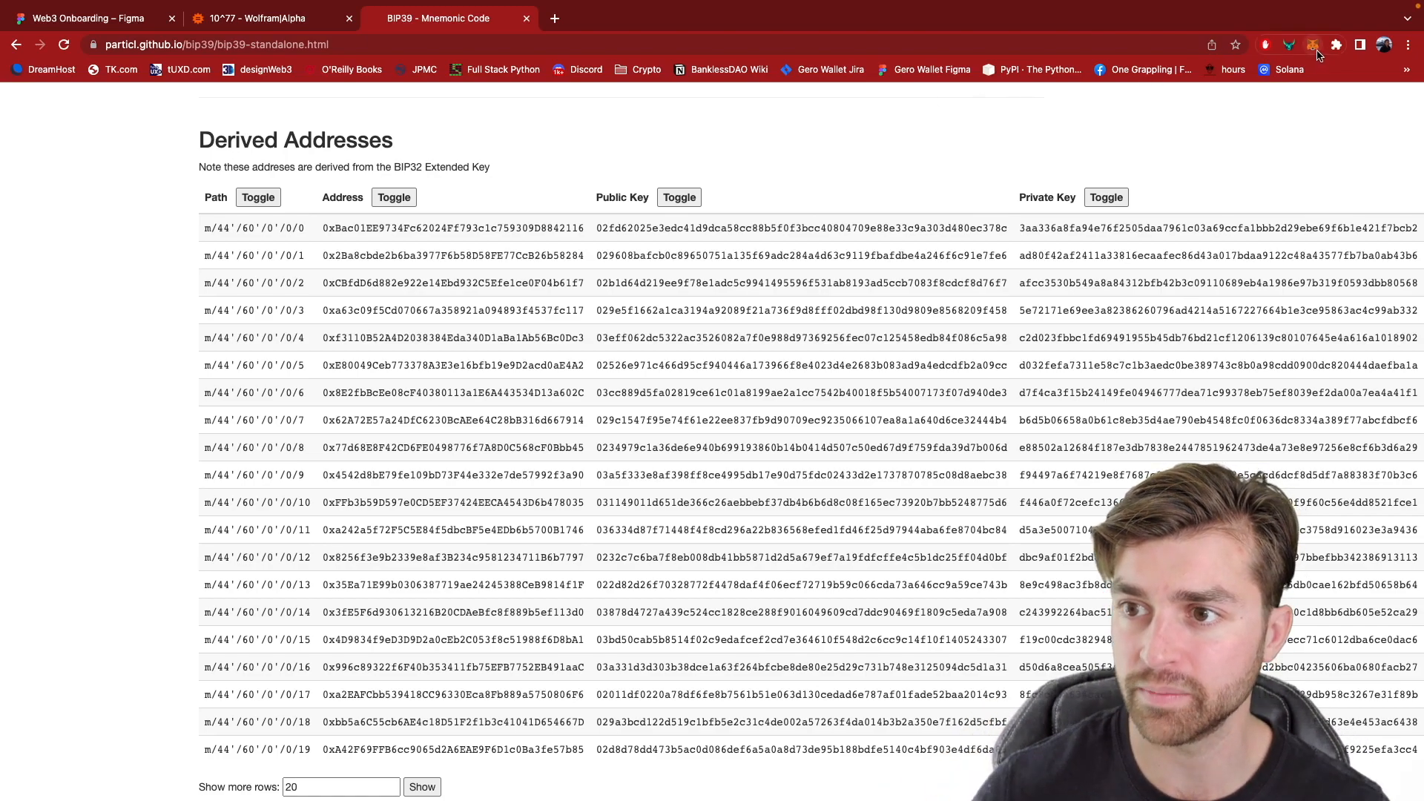
pyautogui.moveTo(1314, 46)
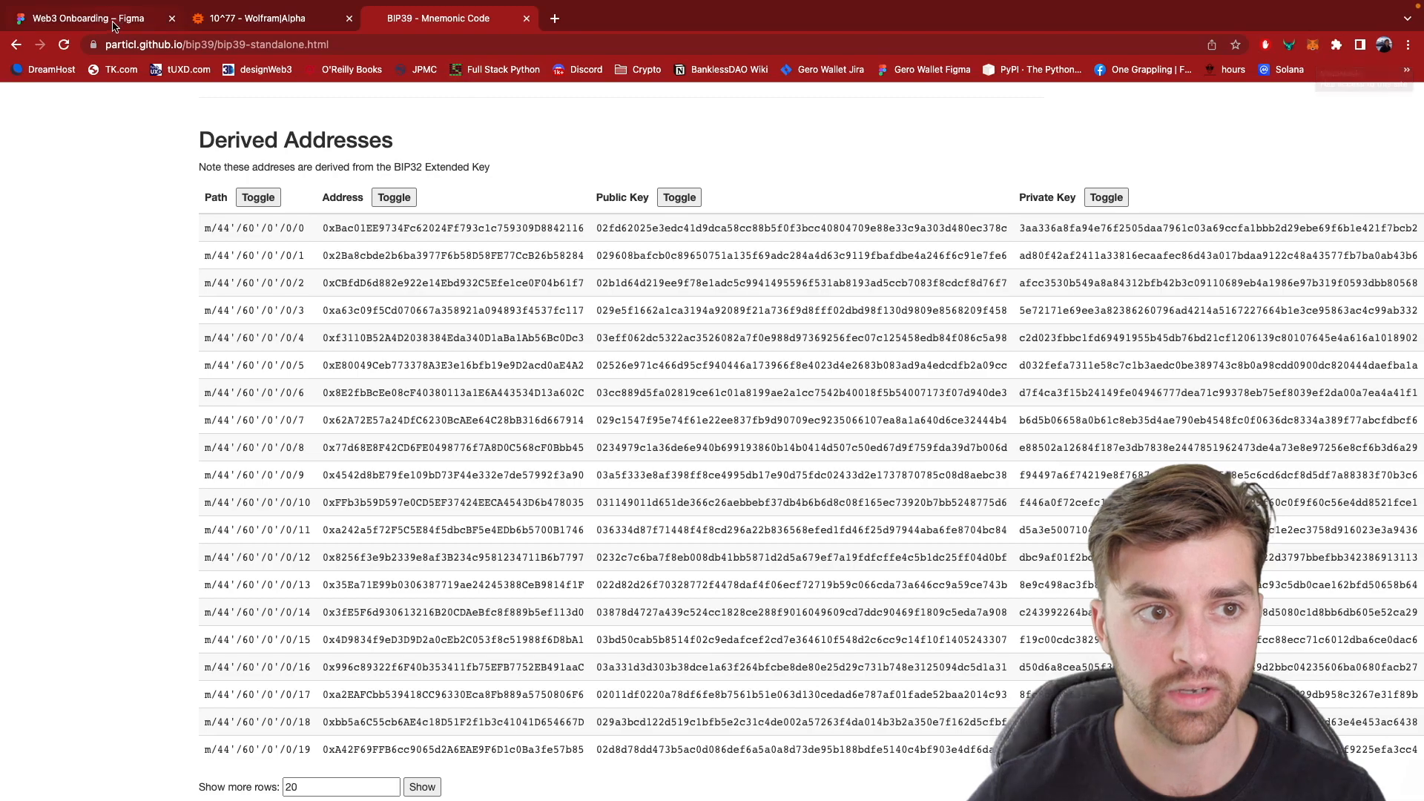
pyautogui.click(86, 18)
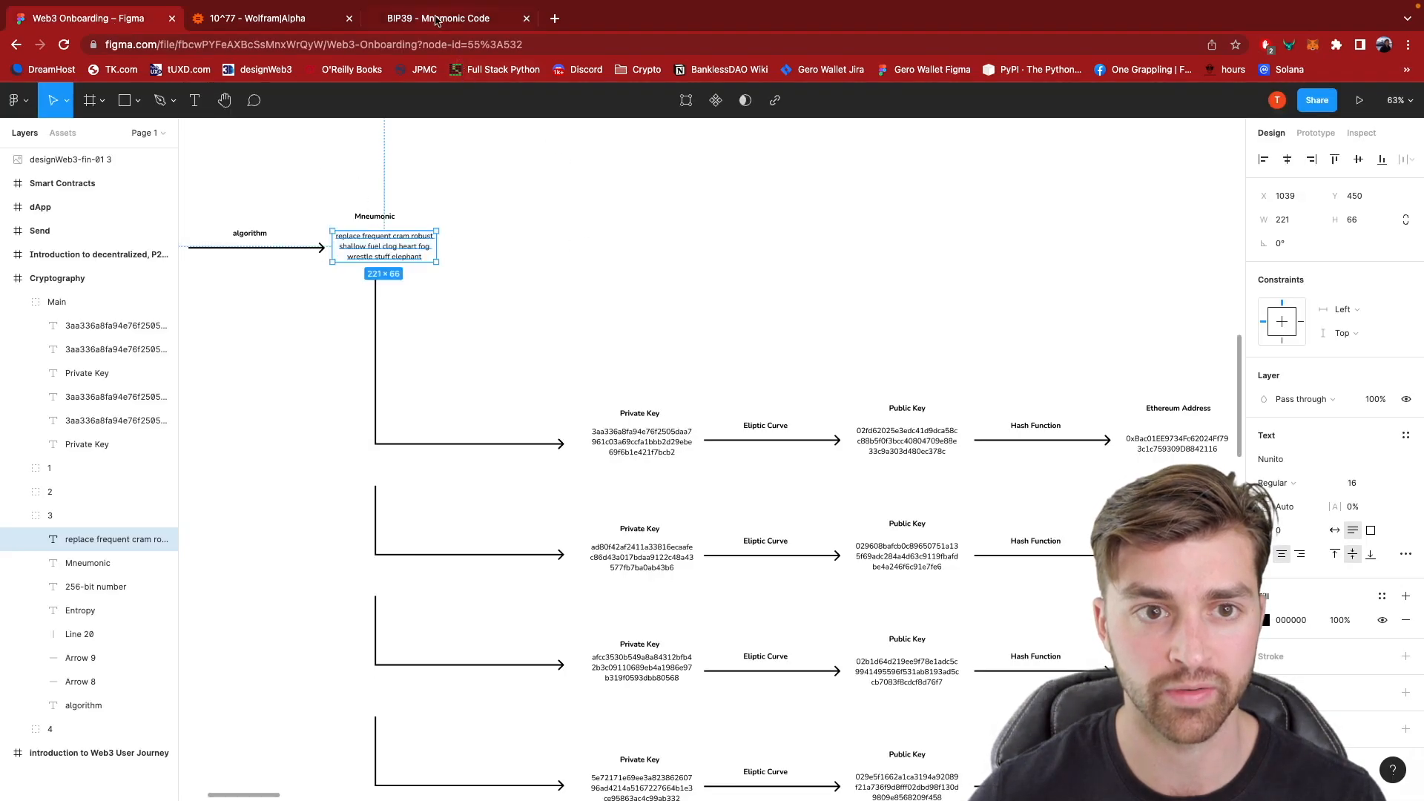
pyautogui.click(438, 18)
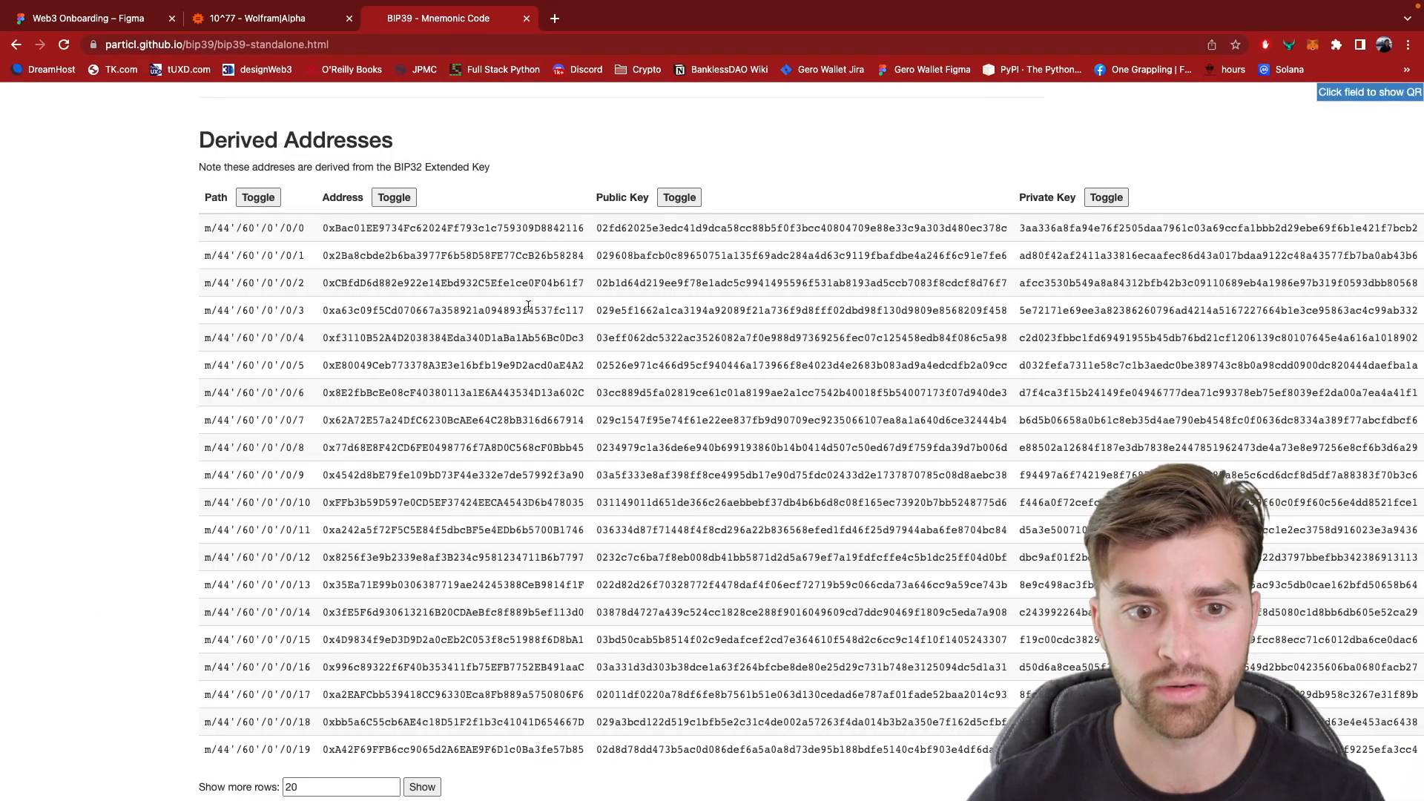